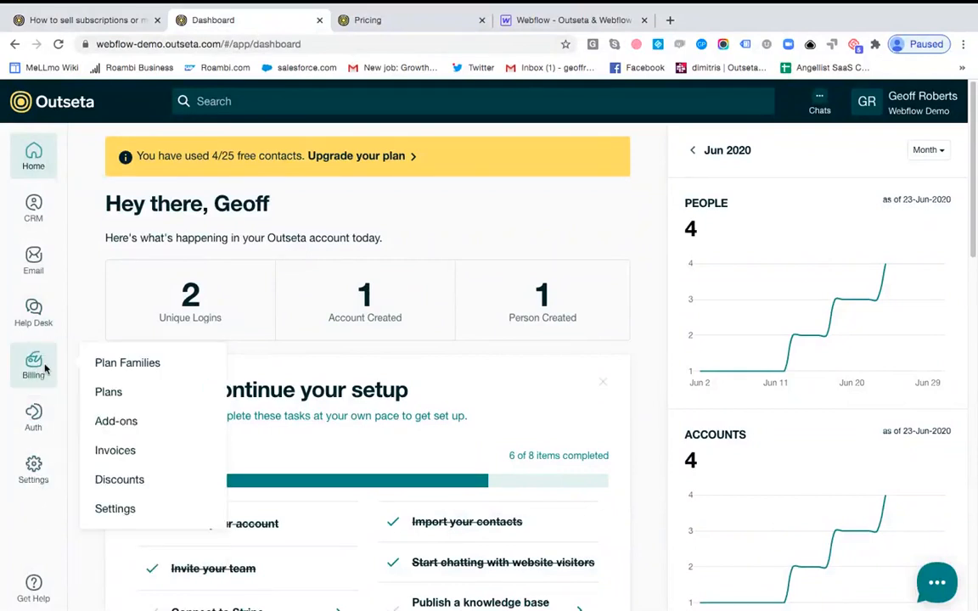
# Choose Stripe as the payment gateway under Billing > Settings, leaving key and currency fields empty
pyautogui.click(115, 509)
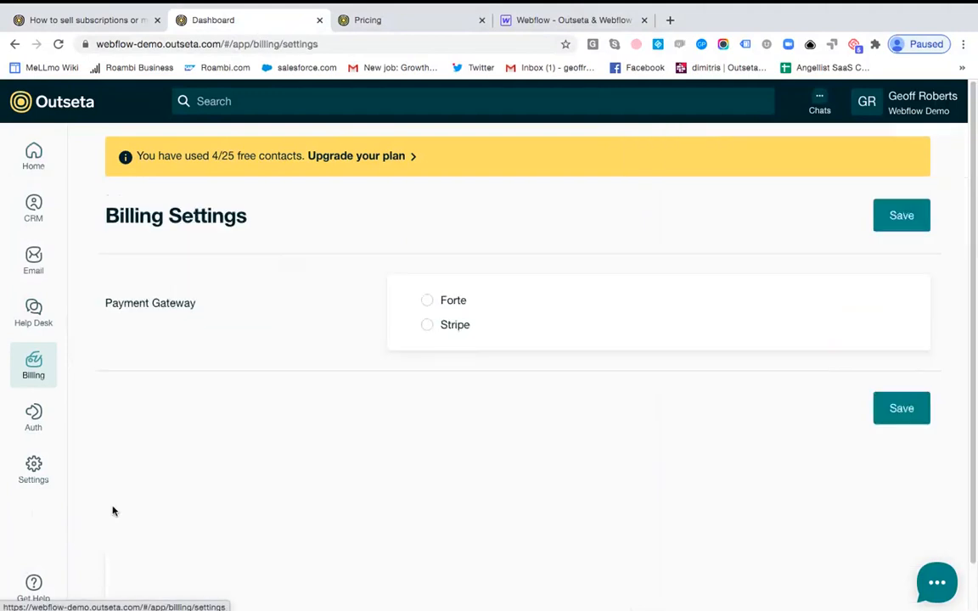
pyautogui.click(34, 365)
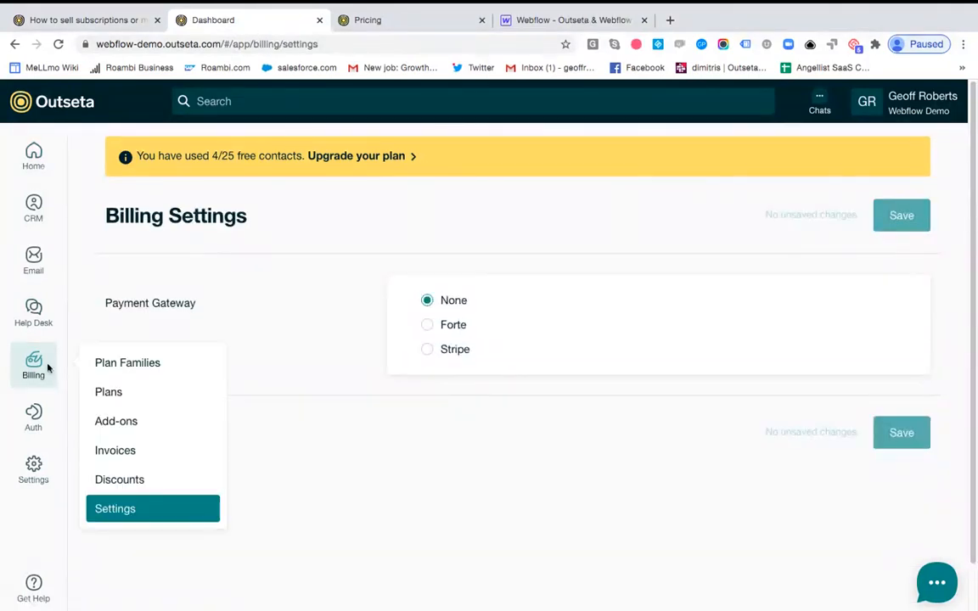
pyautogui.click(34, 416)
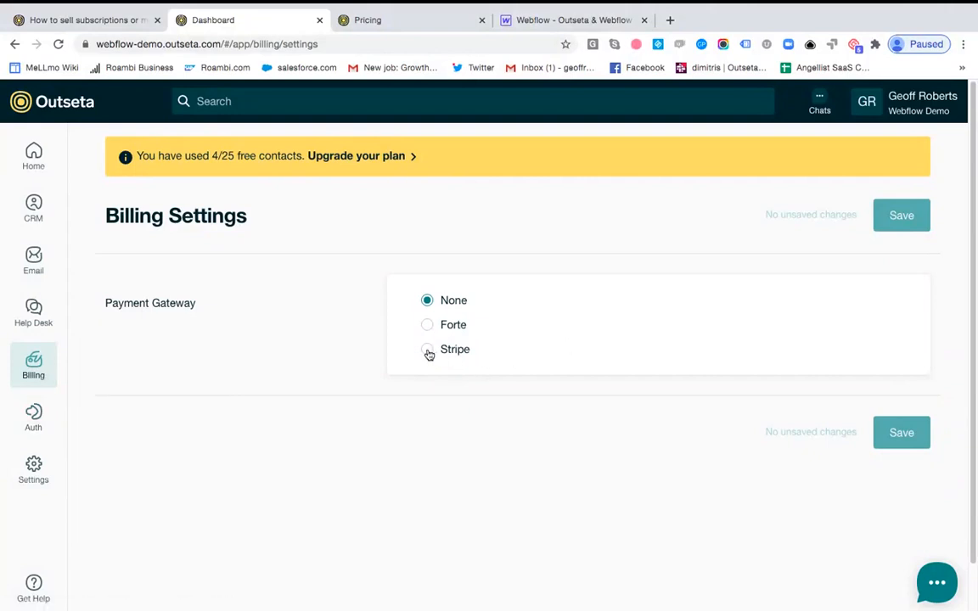
pyautogui.click(428, 350)
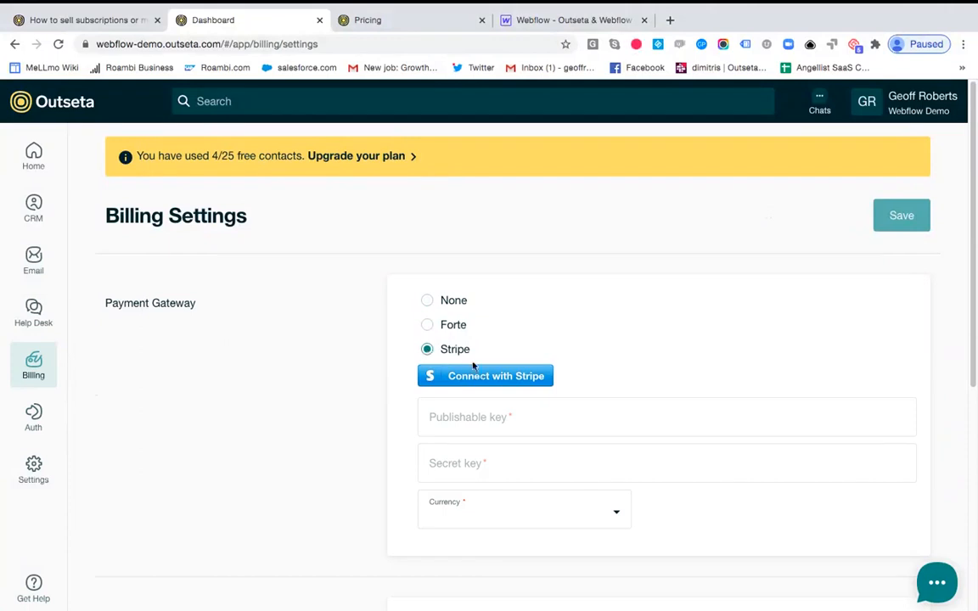
pyautogui.moveTo(583, 302)
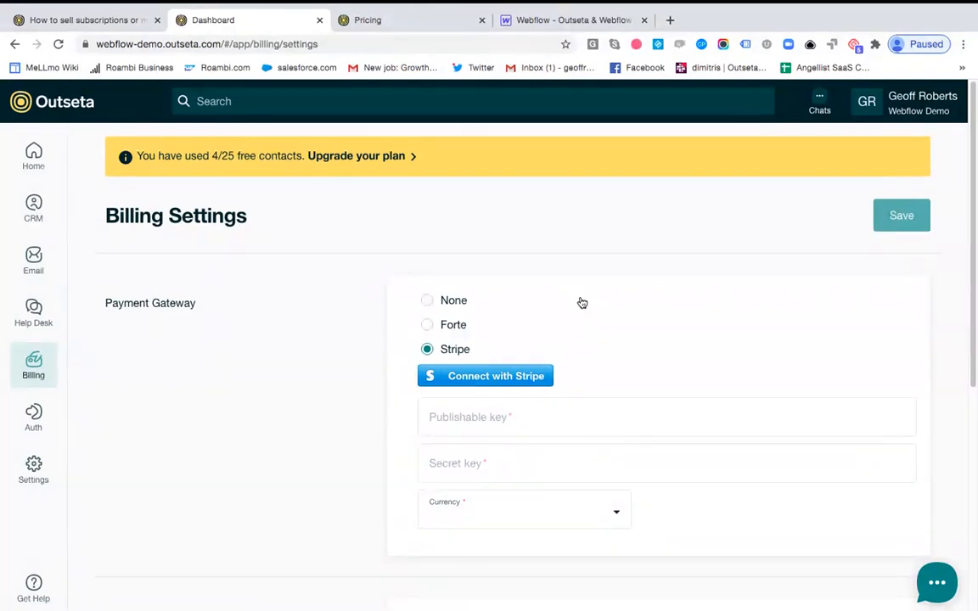
pyautogui.click(34, 365)
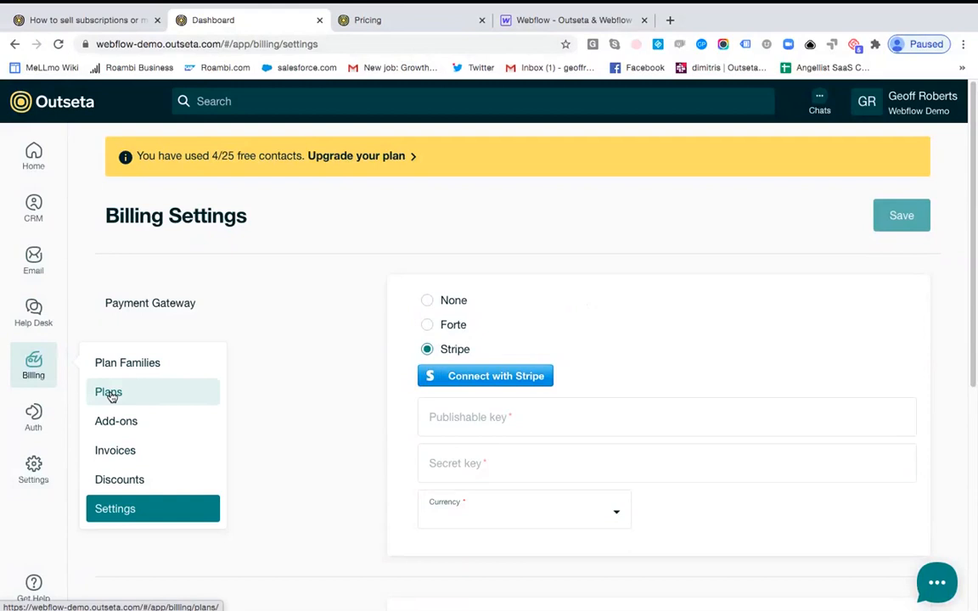
# Show Billing > Plans listing Basic, Enterprise, Pro and Starter with monthly rates
pyautogui.click(108, 390)
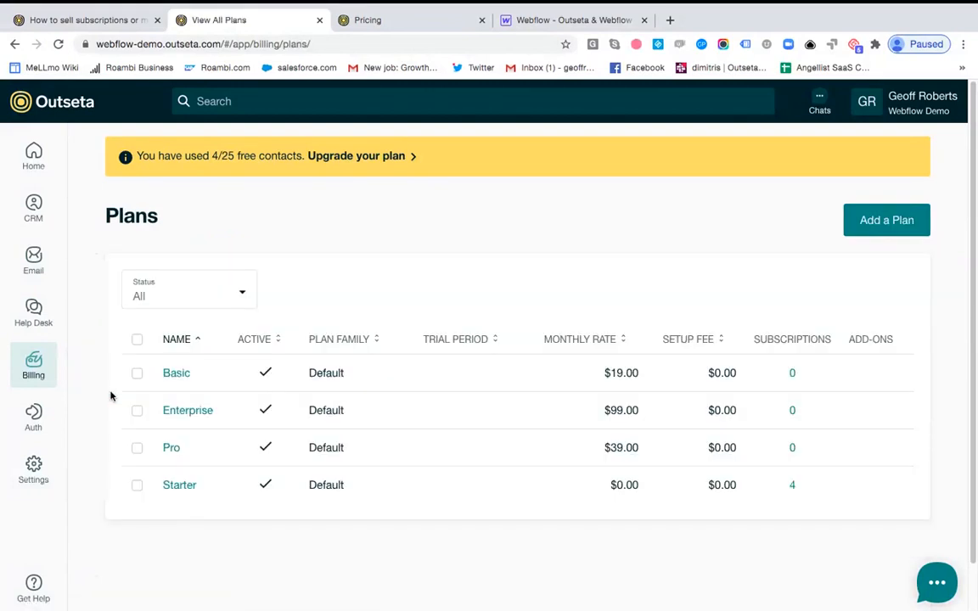
pyautogui.moveTo(497, 496)
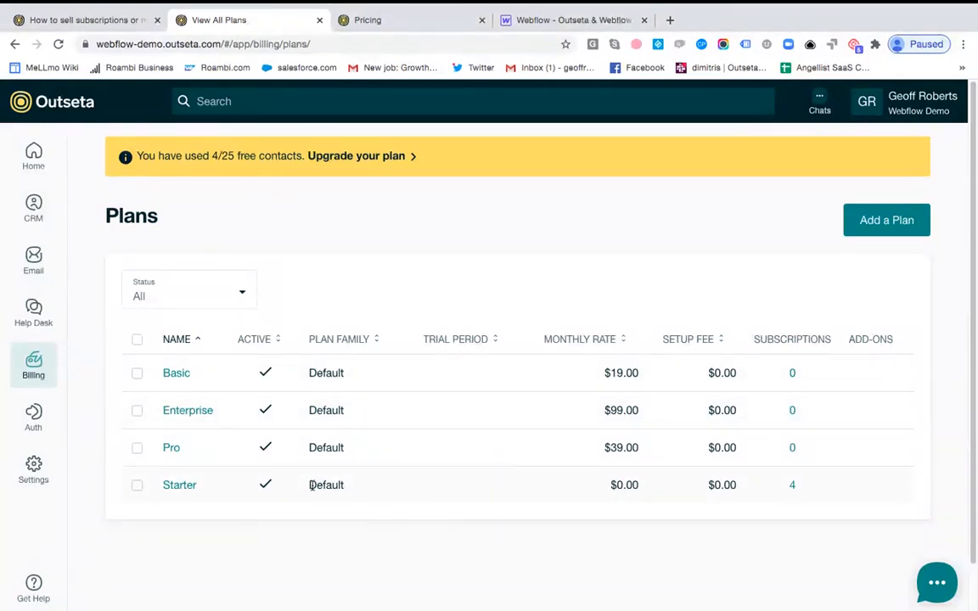
pyautogui.moveTo(250, 445)
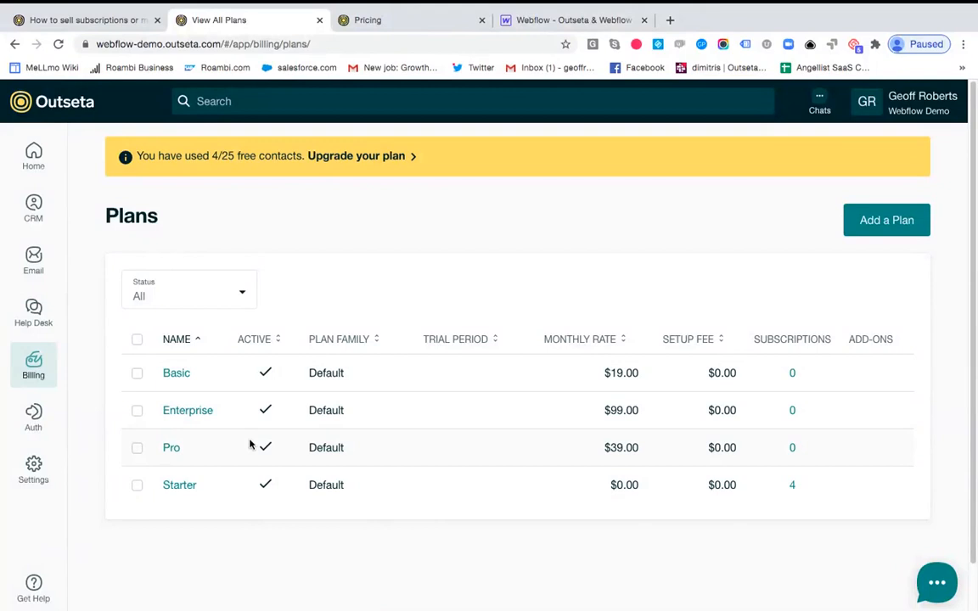
pyautogui.moveTo(887, 220)
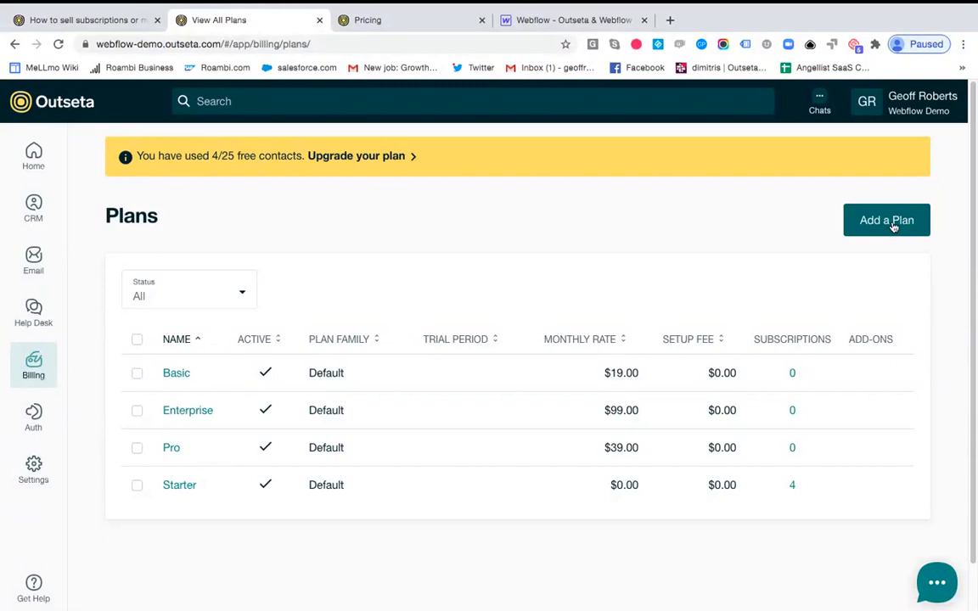
pyautogui.moveTo(509, 221)
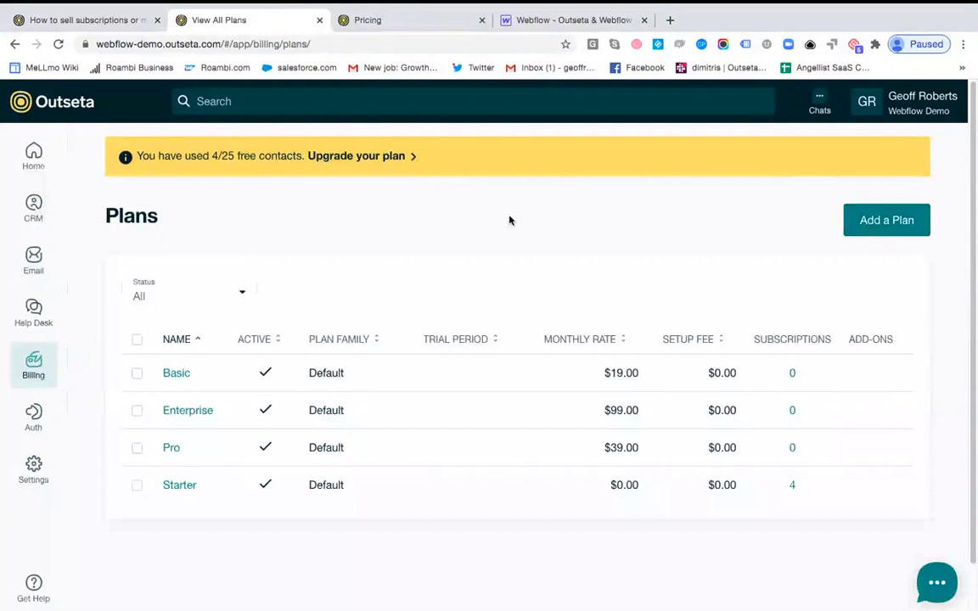
pyautogui.moveTo(68, 370)
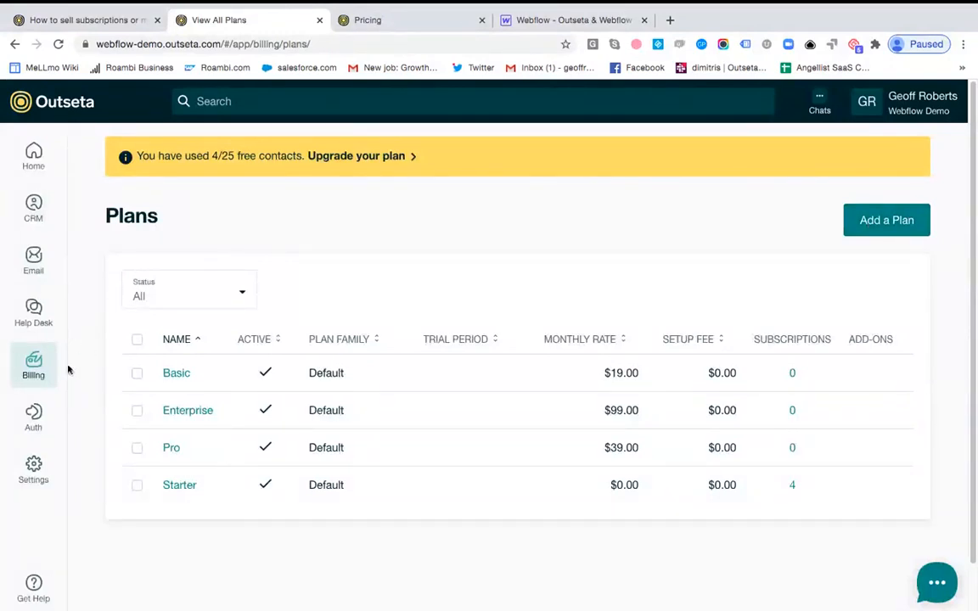
# Show Auth > Registration with Individual account mode and Email as the required field
pyautogui.click(34, 416)
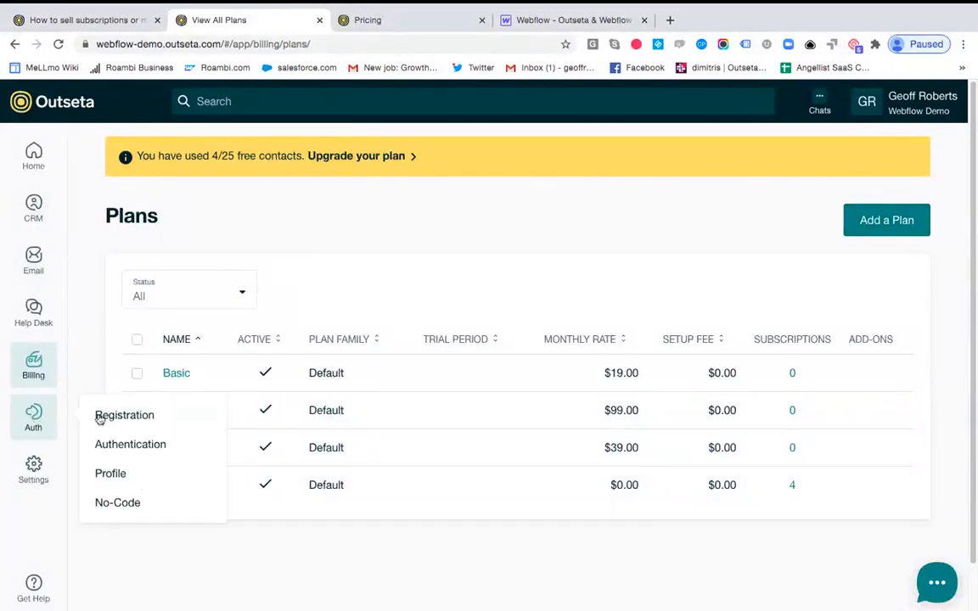
pyautogui.click(125, 415)
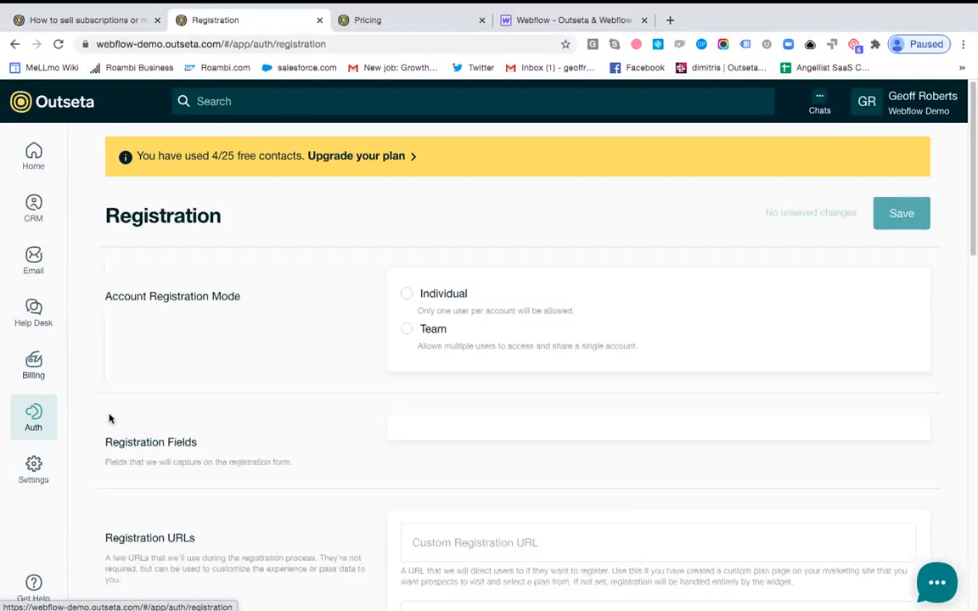
pyautogui.click(405, 292)
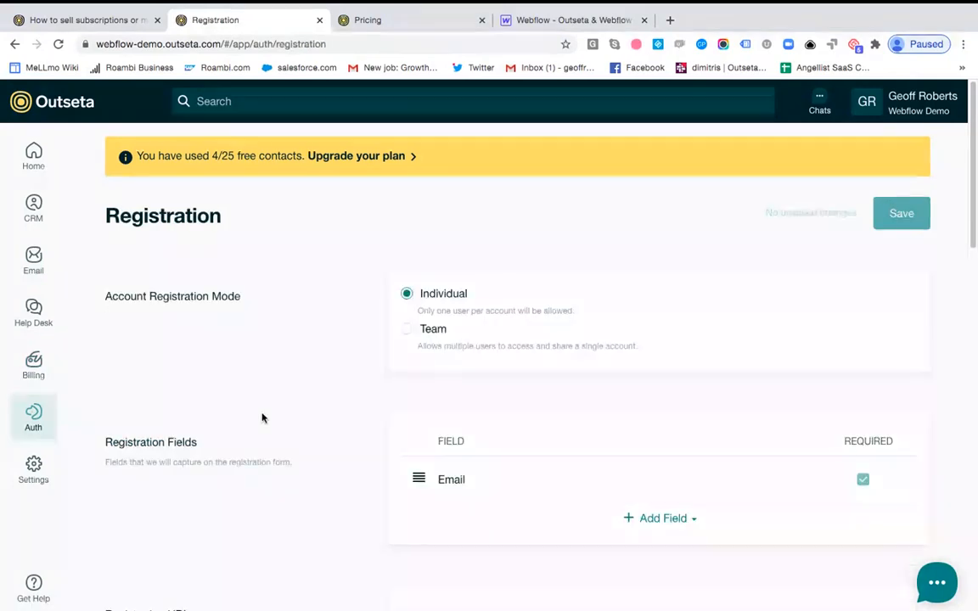
pyautogui.scroll(-3)
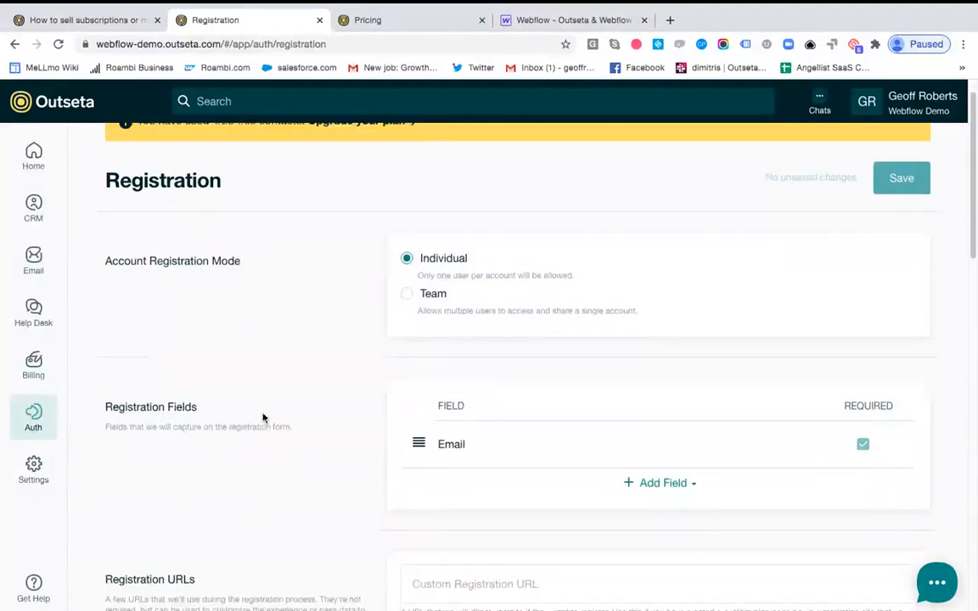
pyautogui.moveTo(91, 406)
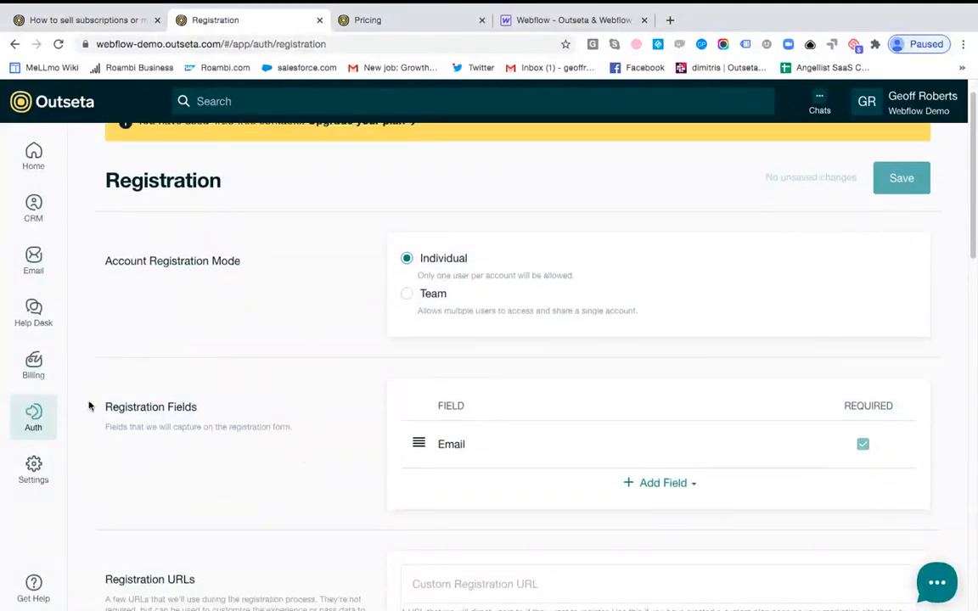
pyautogui.moveTo(143, 474)
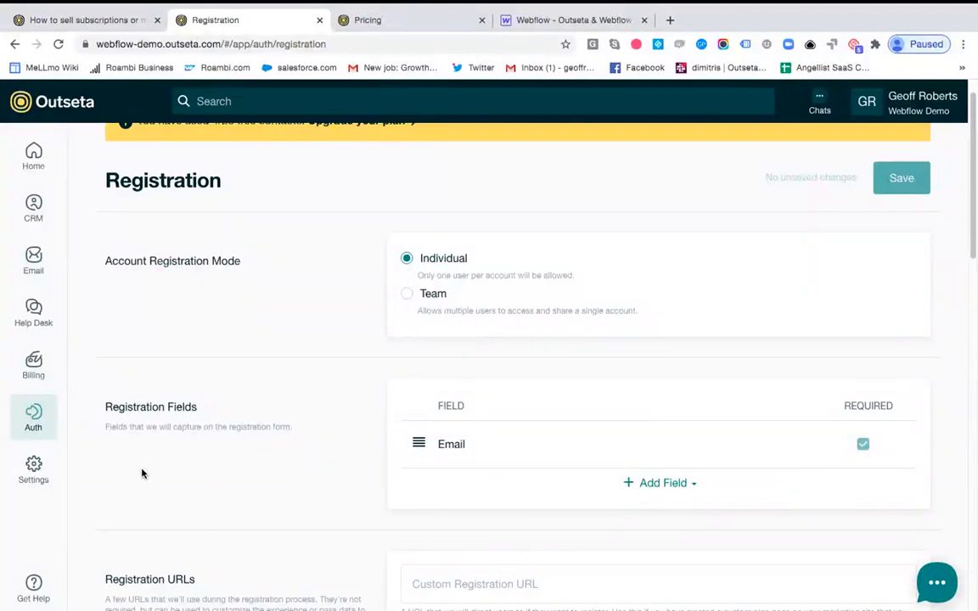
pyautogui.moveTo(392, 503)
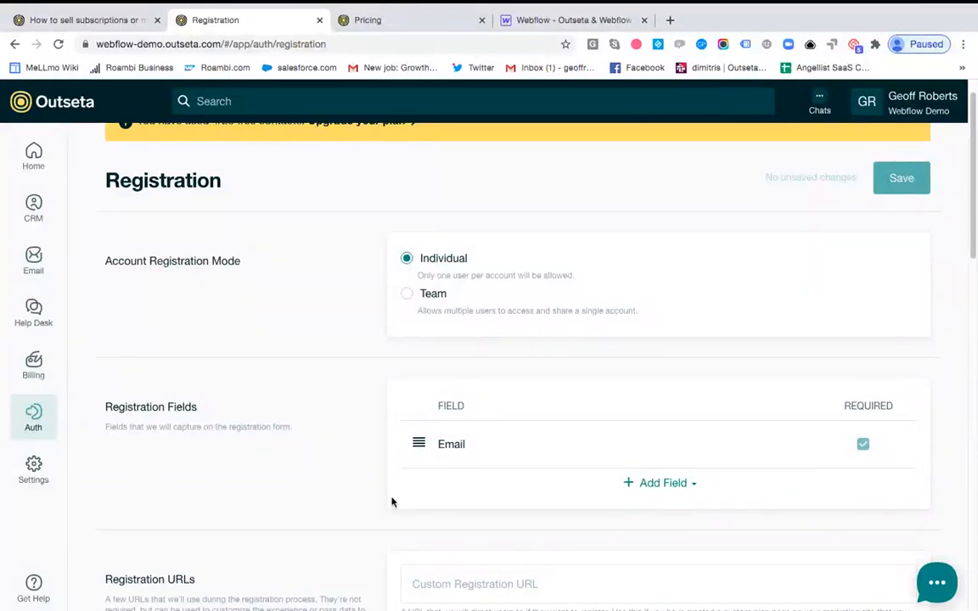
pyautogui.moveTo(665, 489)
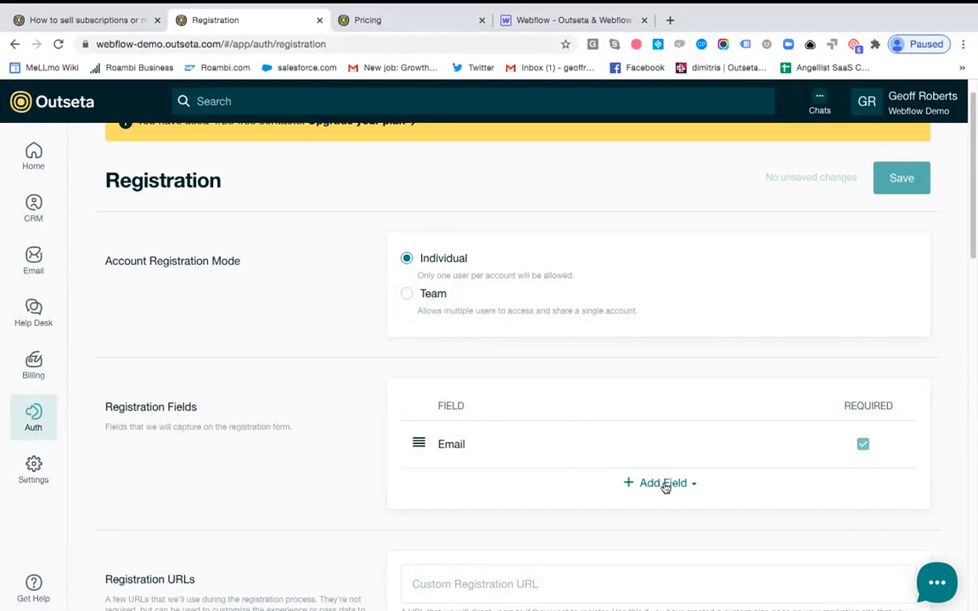
# Reveal the 'Embed on a page' registration widget script, then switch to the published Pricing page
pyautogui.scroll(-3)
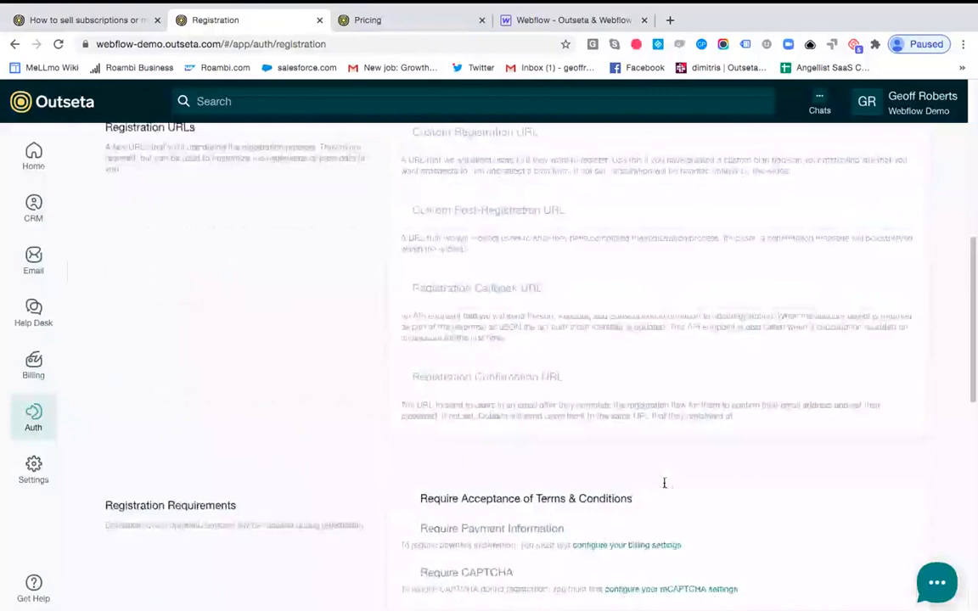
pyautogui.scroll(-3)
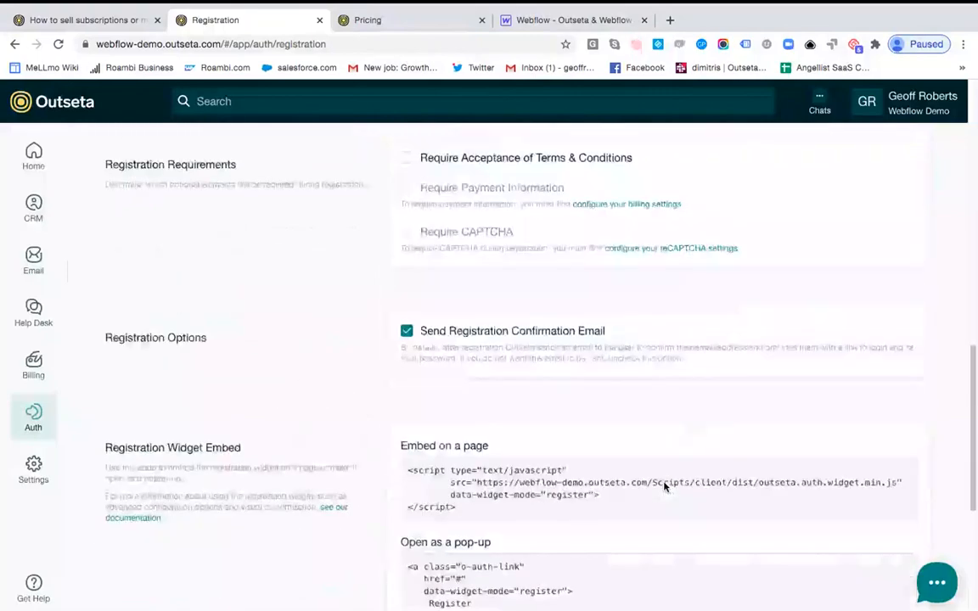
pyautogui.scroll(-3)
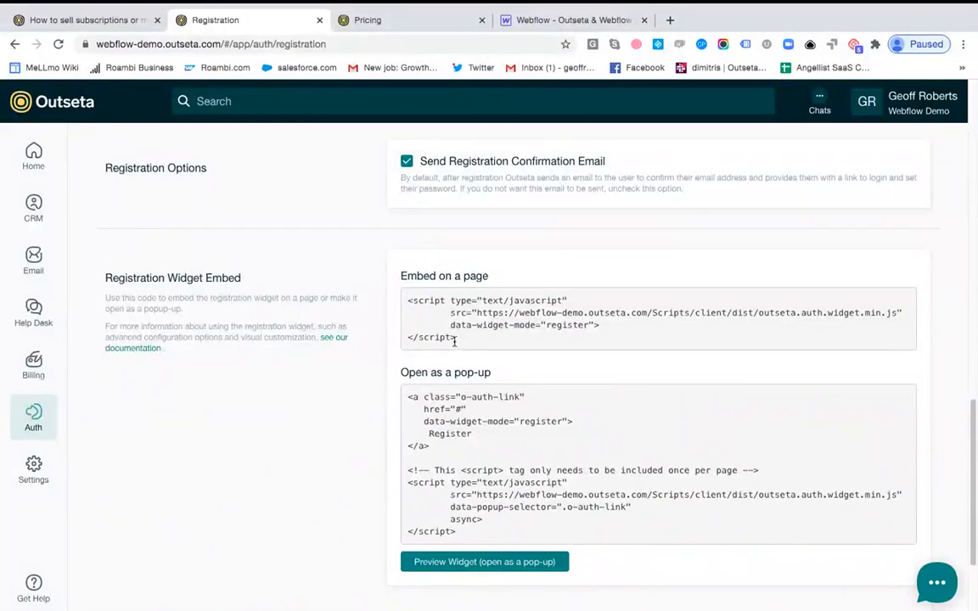
pyautogui.moveTo(465, 339)
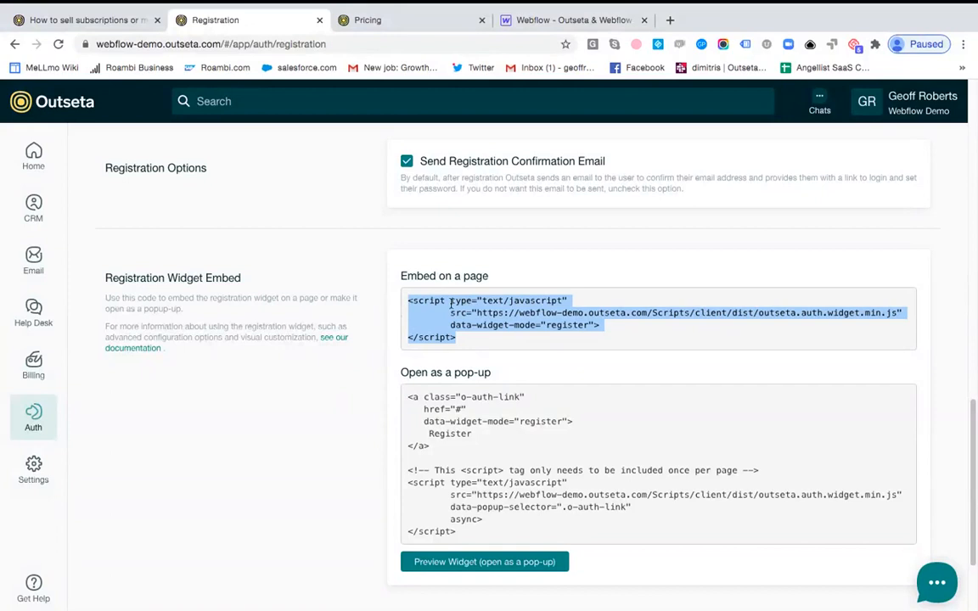
pyautogui.moveTo(343, 290)
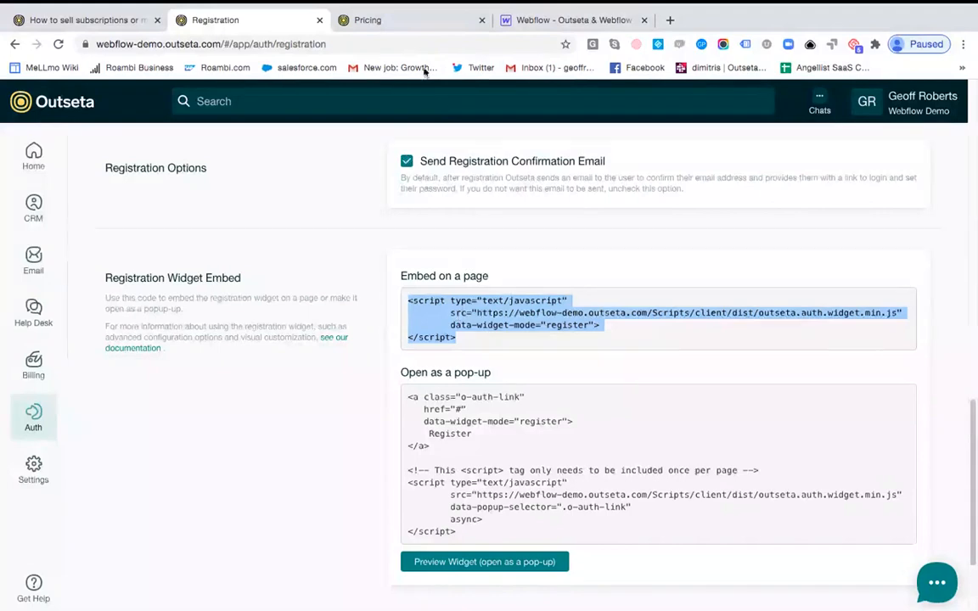
pyautogui.click(367, 21)
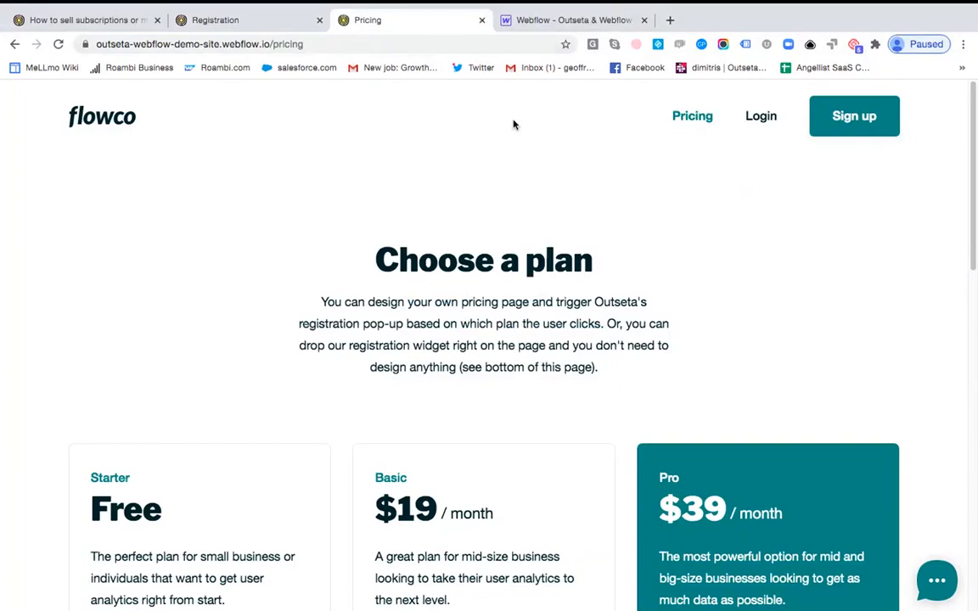
pyautogui.moveTo(260, 275)
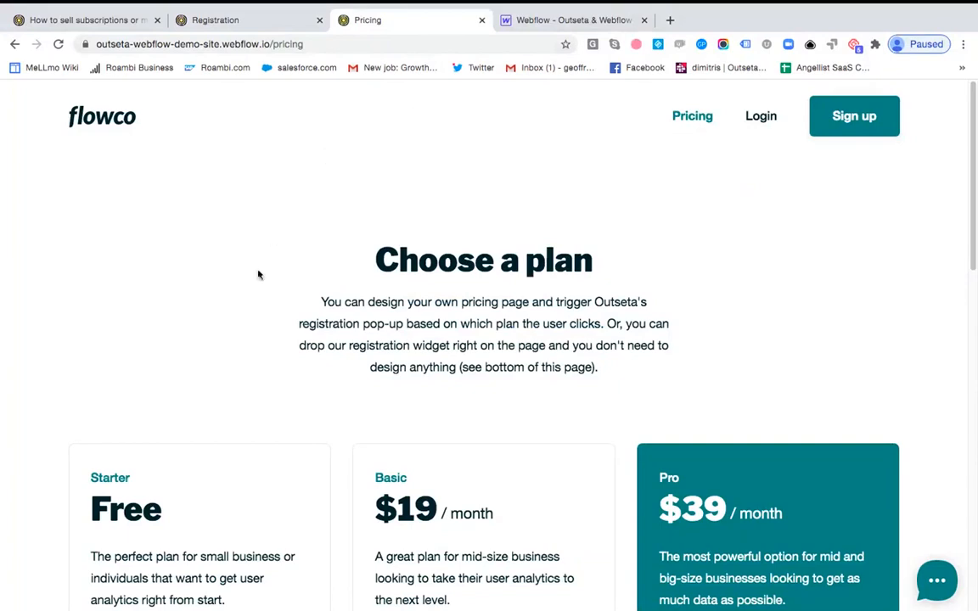
pyautogui.moveTo(528, 407)
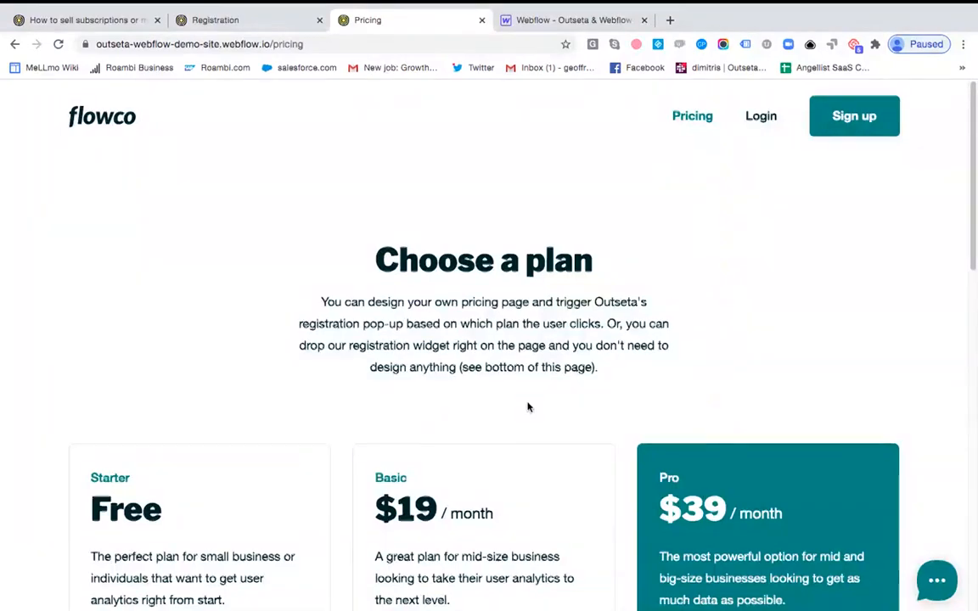
# Scroll to the embedded widget listing Starter, Basic, Pro and Enterprise plans
pyautogui.scroll(-3)
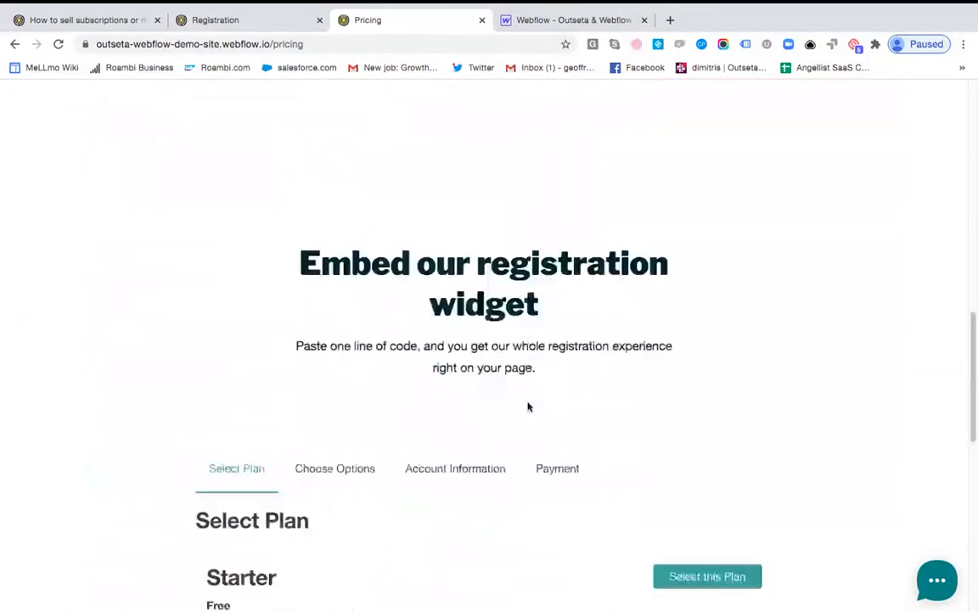
pyautogui.scroll(-3)
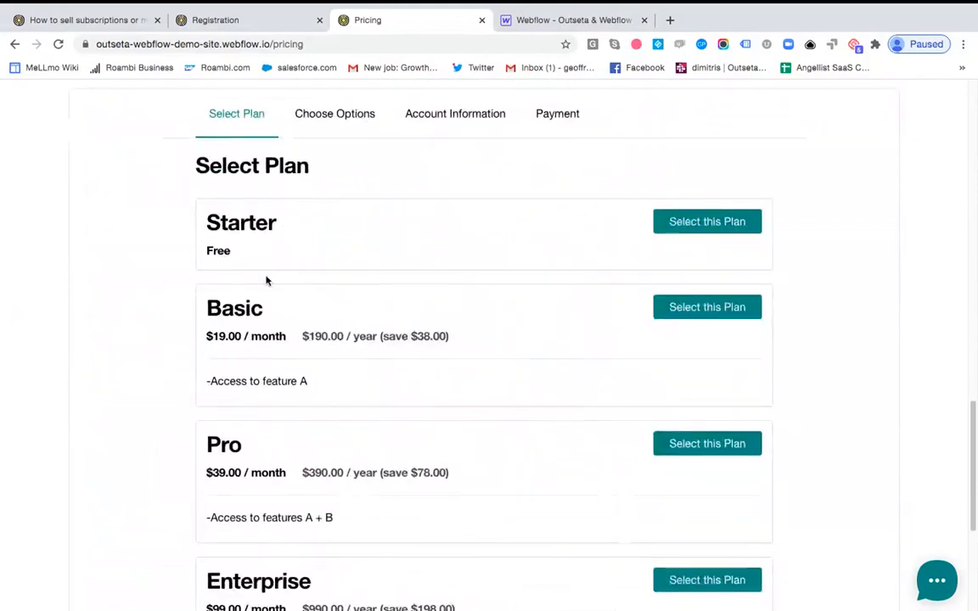
pyautogui.moveTo(550, 306)
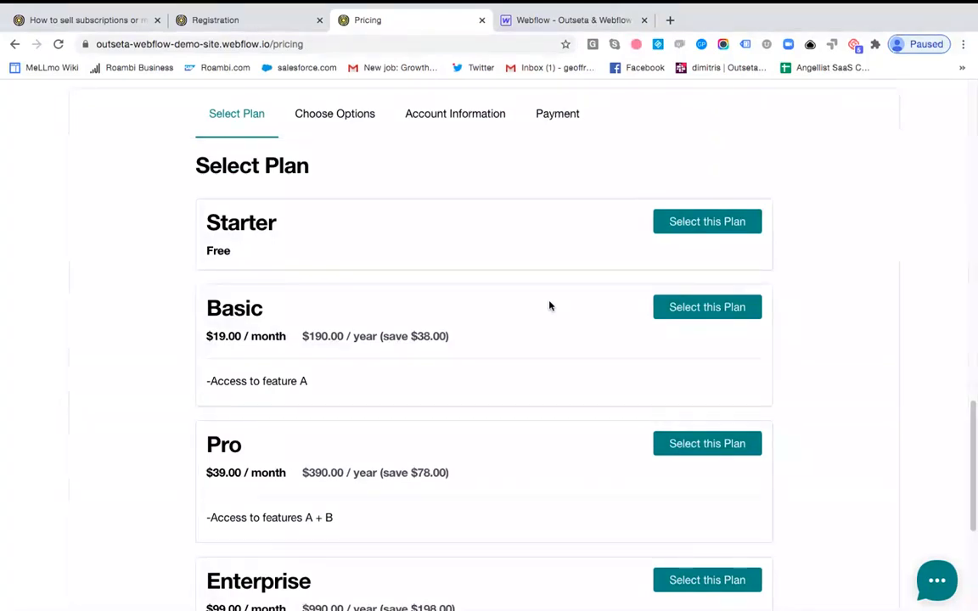
pyautogui.moveTo(724, 238)
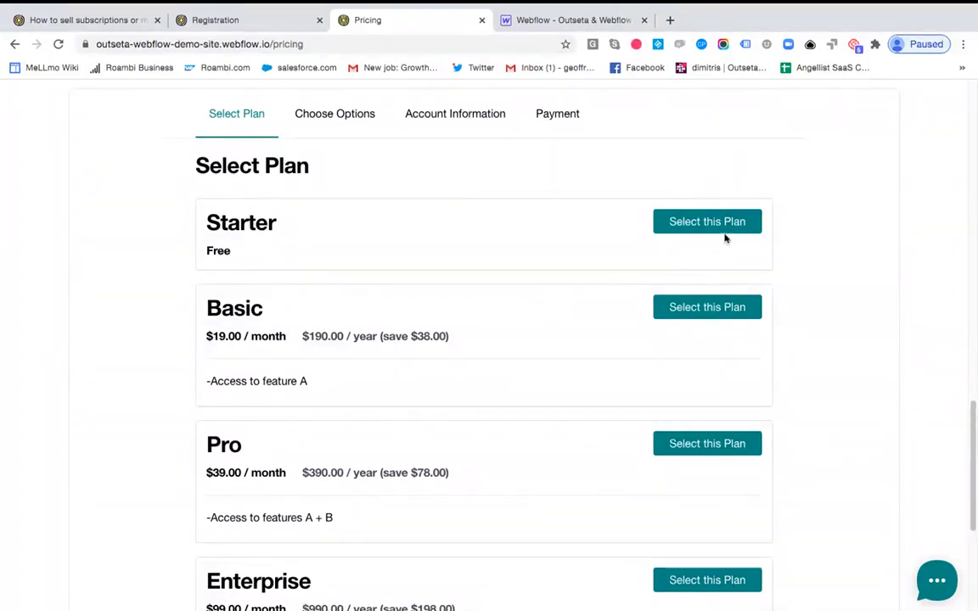
pyautogui.moveTo(709, 382)
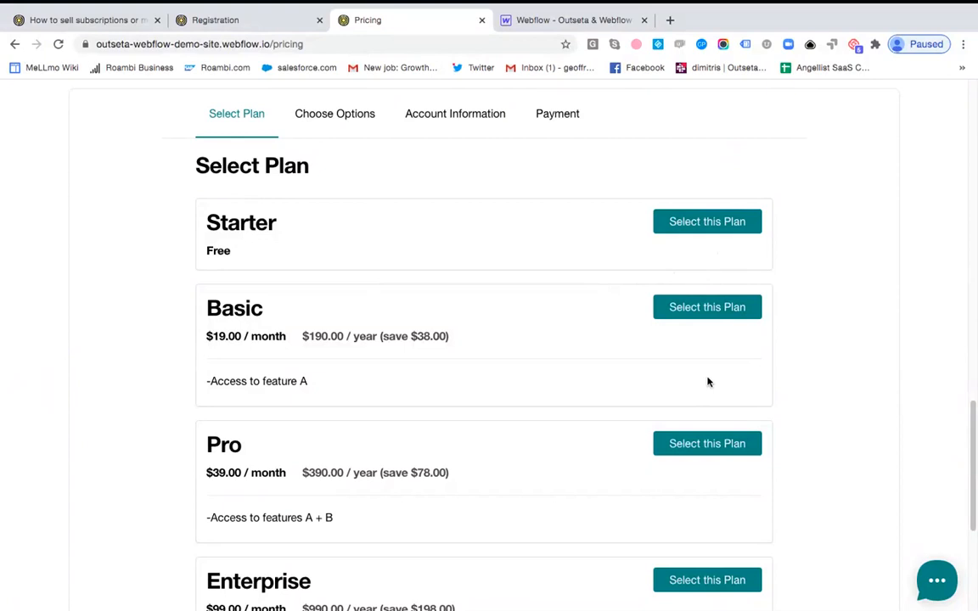
pyautogui.moveTo(707, 306)
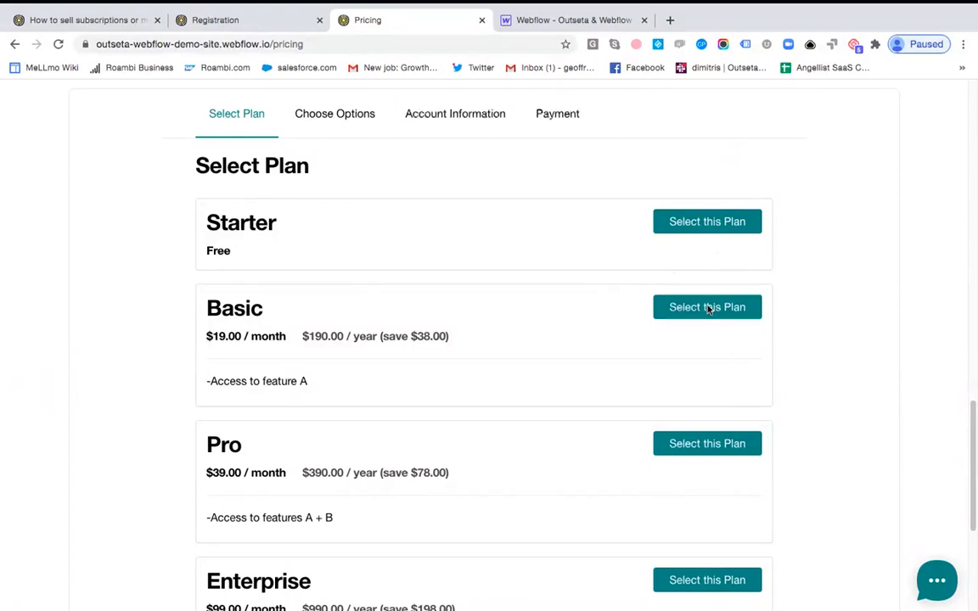
# Select the Basic plan with Annual billing ($190/year) and continue to Account Information
pyautogui.click(706, 306)
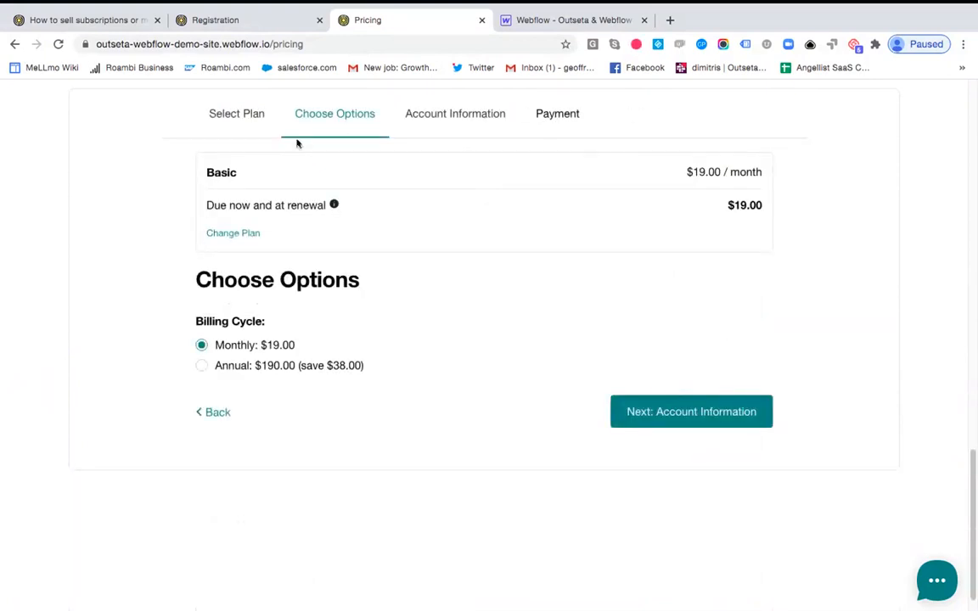
pyautogui.click(201, 365)
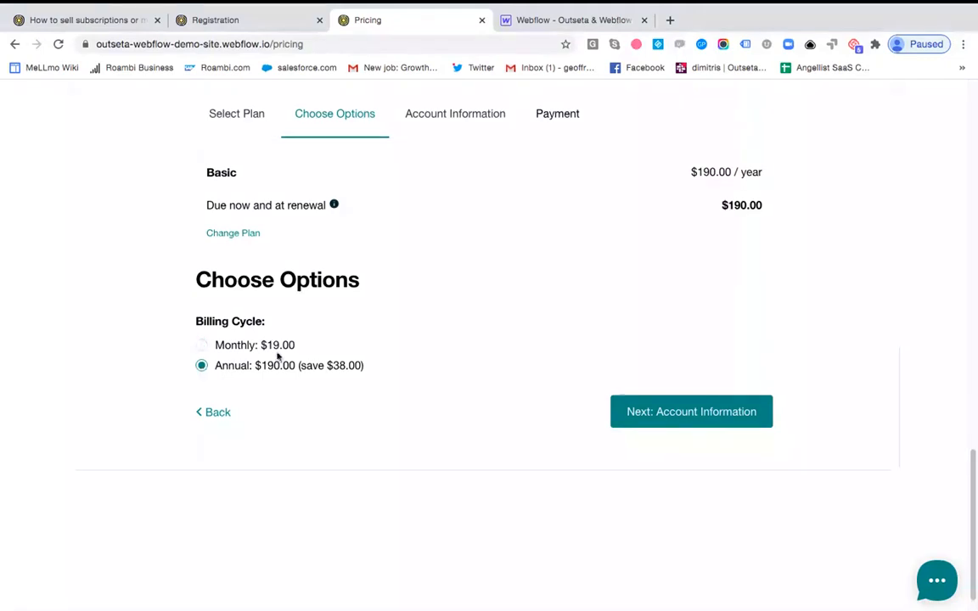
pyautogui.click(691, 412)
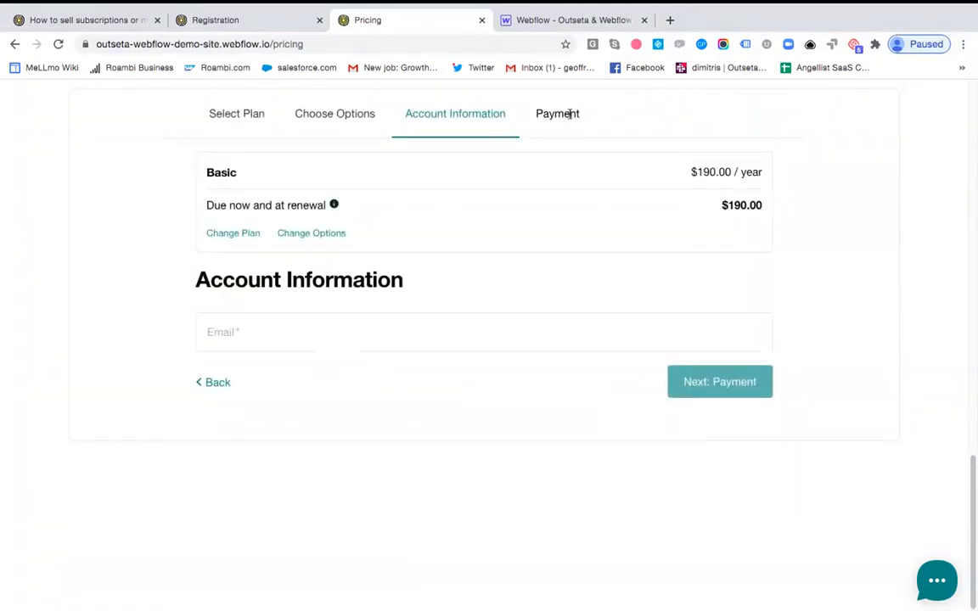
pyautogui.moveTo(580, 153)
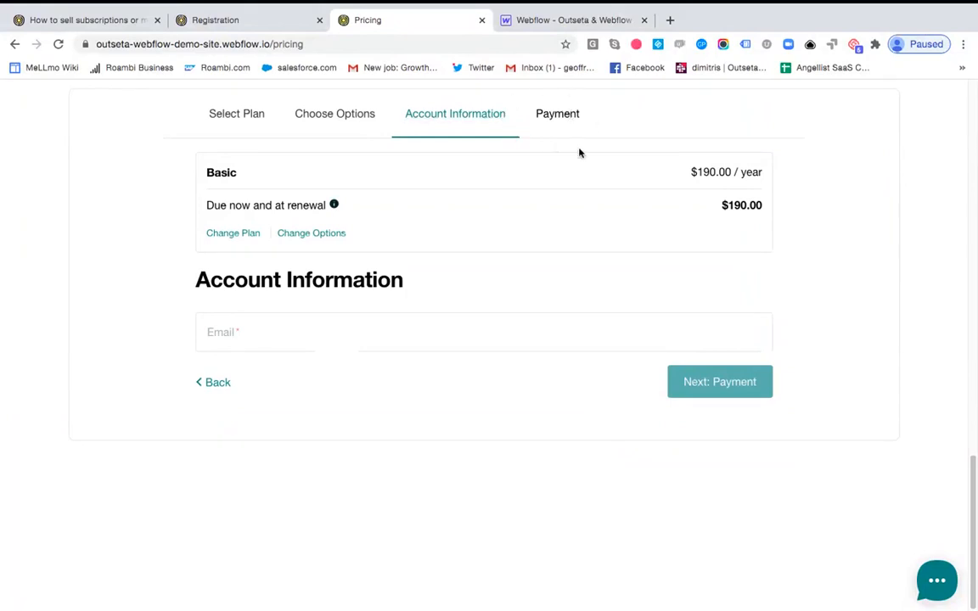
pyautogui.moveTo(553, 108)
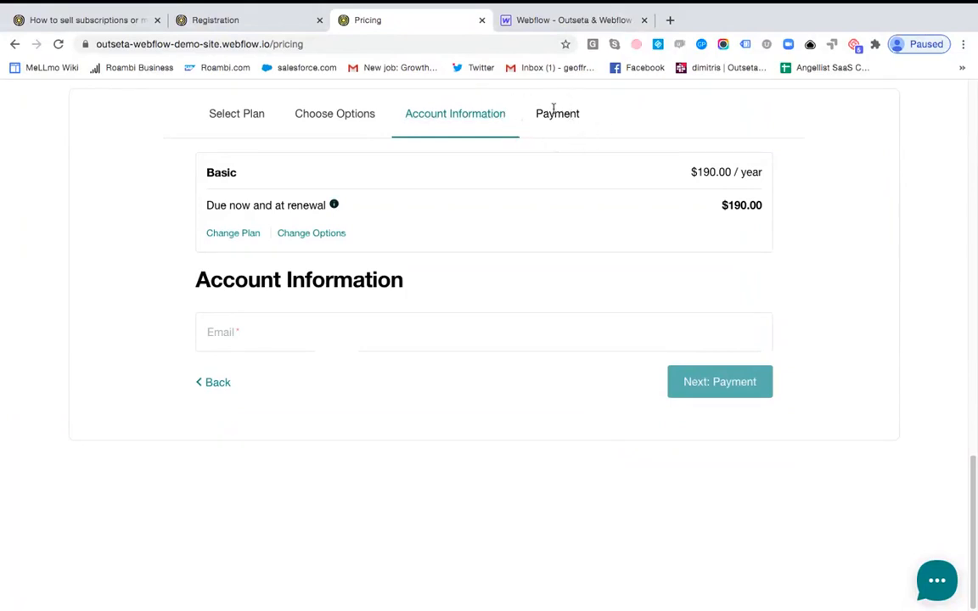
pyautogui.scroll(3)
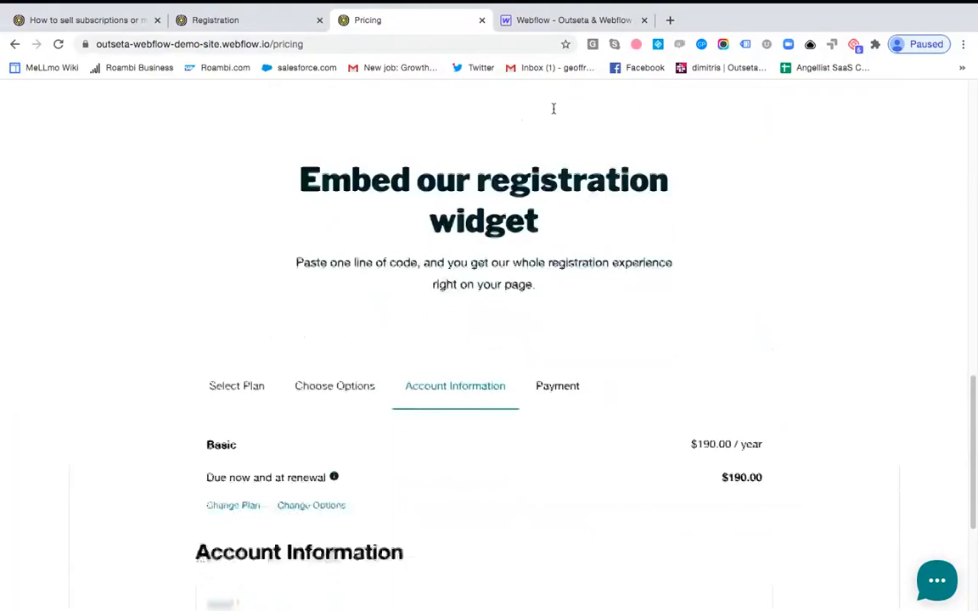
pyautogui.scroll(3)
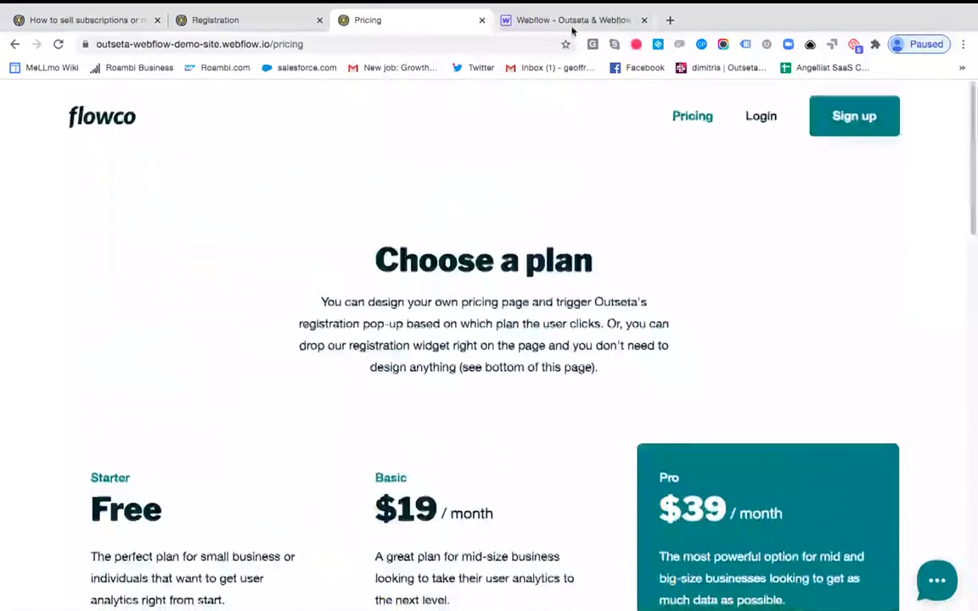
# Switch to the Webflow Designer and scroll to the 'Embed our registration widget' section
pyautogui.click(574, 20)
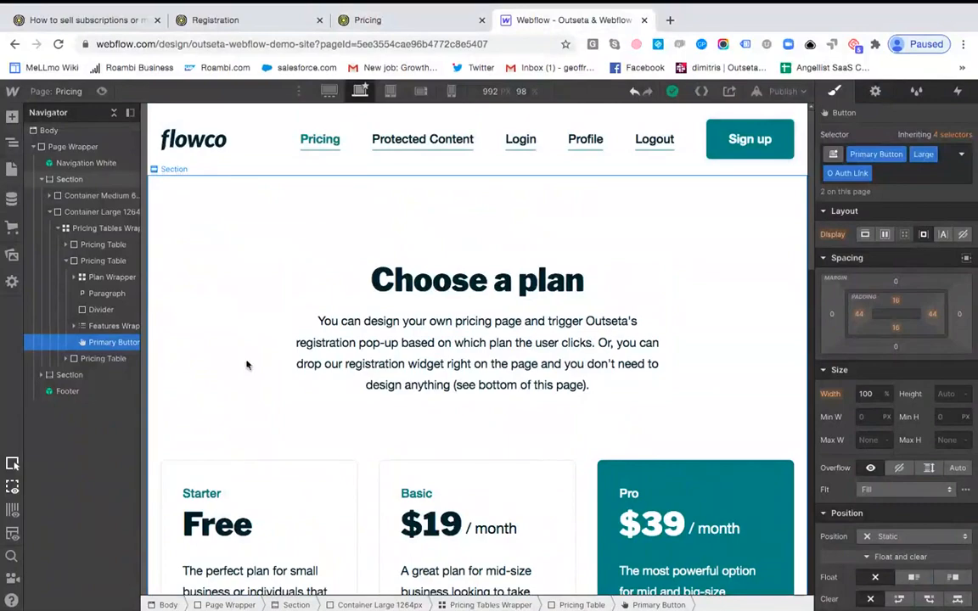
pyautogui.scroll(-3)
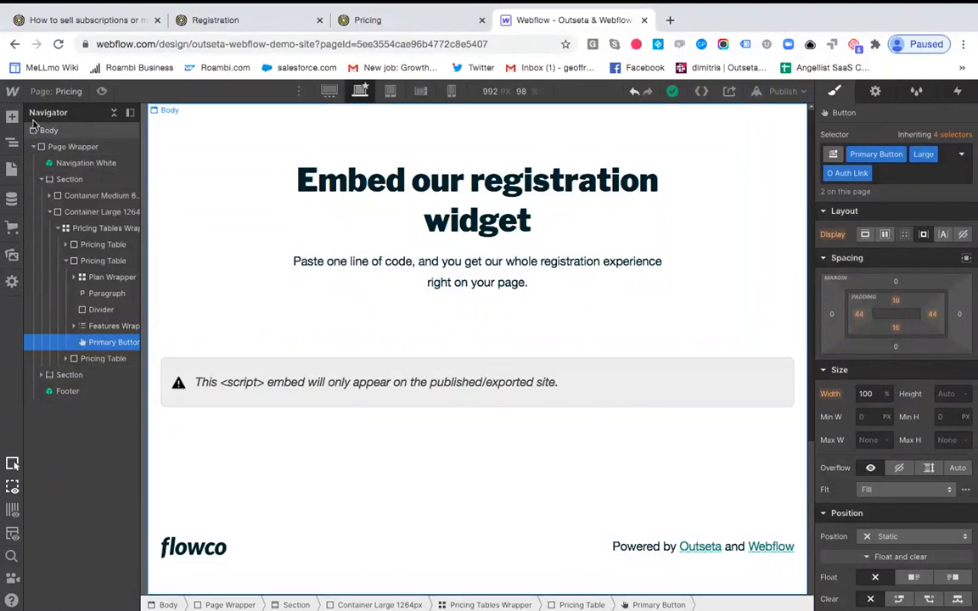
# Reach the HTML Embed component whose code loads Outseta's auth widget in register mode
pyautogui.click(12, 117)
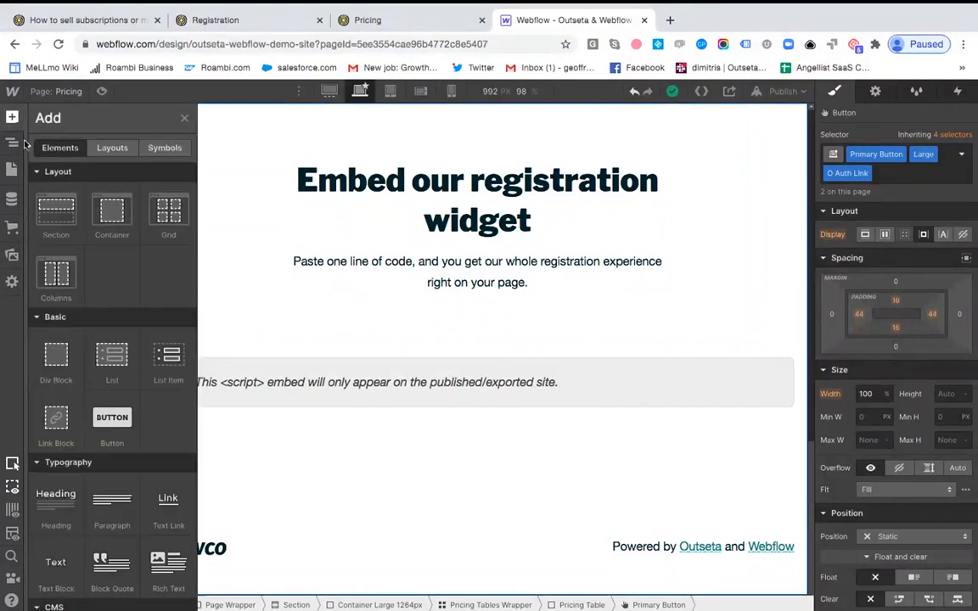
pyautogui.scroll(-3)
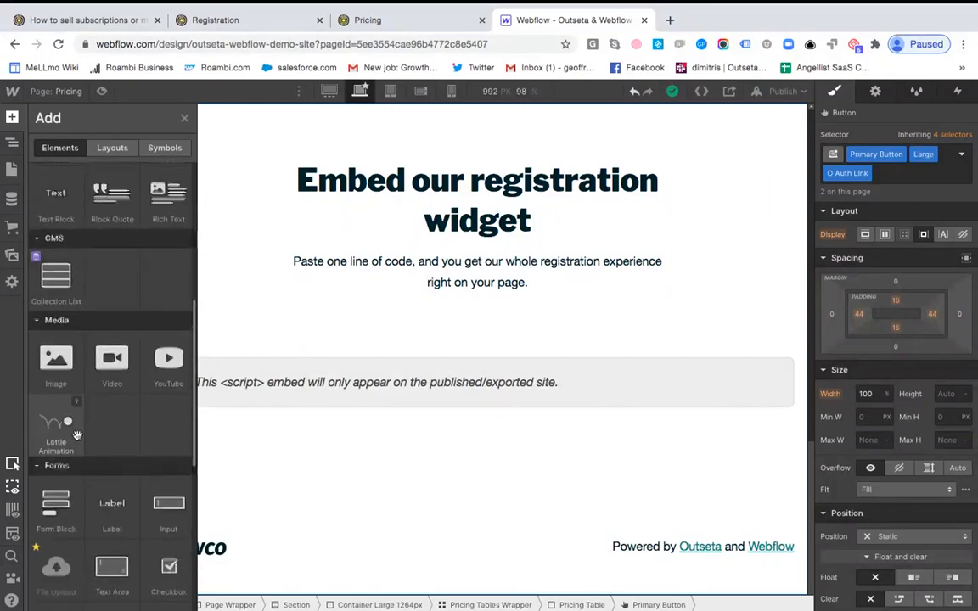
pyautogui.scroll(-3)
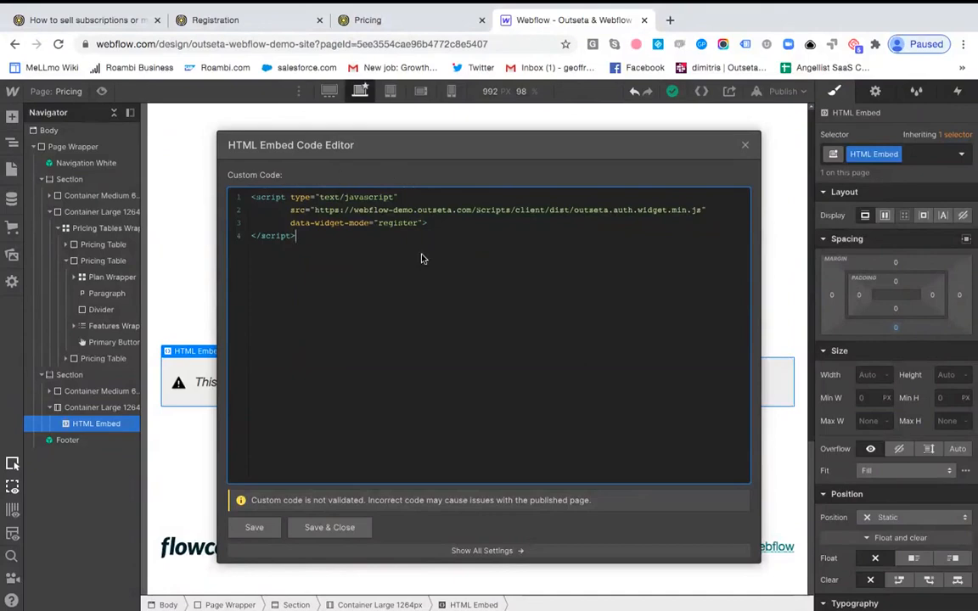
pyautogui.moveTo(337, 428)
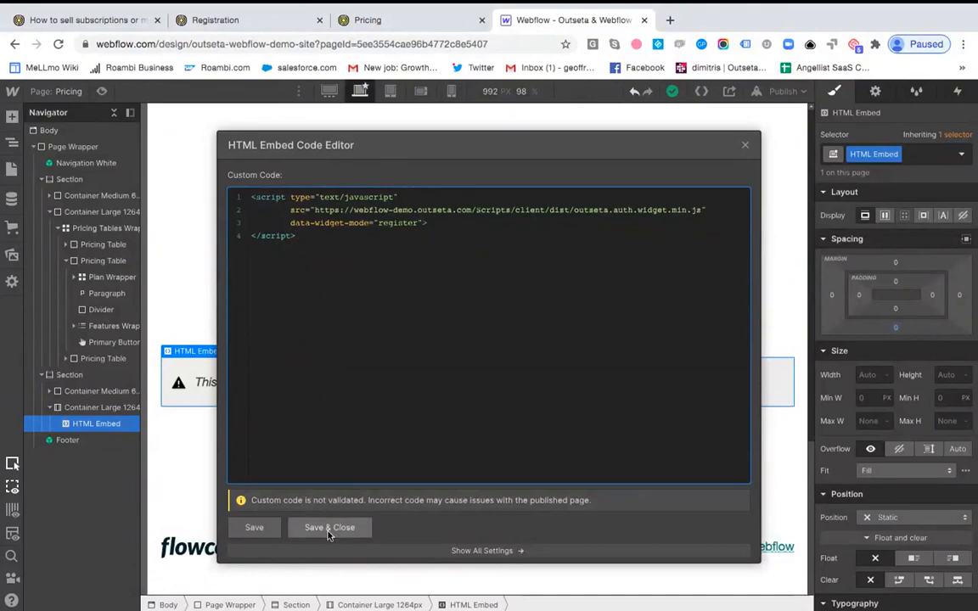
# Save and close the HTML Embed code editor with the registration widget script
pyautogui.click(329, 526)
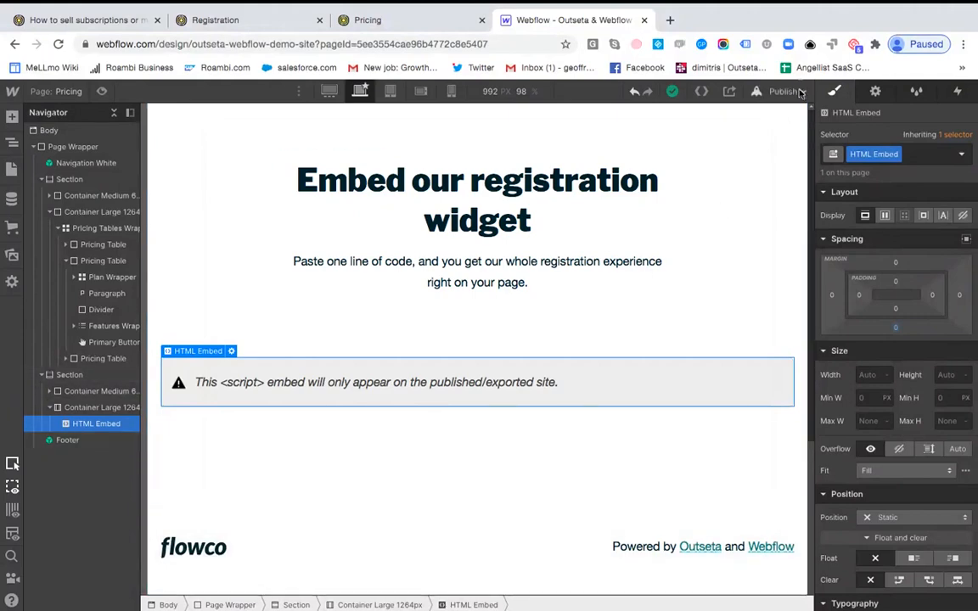
pyautogui.moveTo(796, 91)
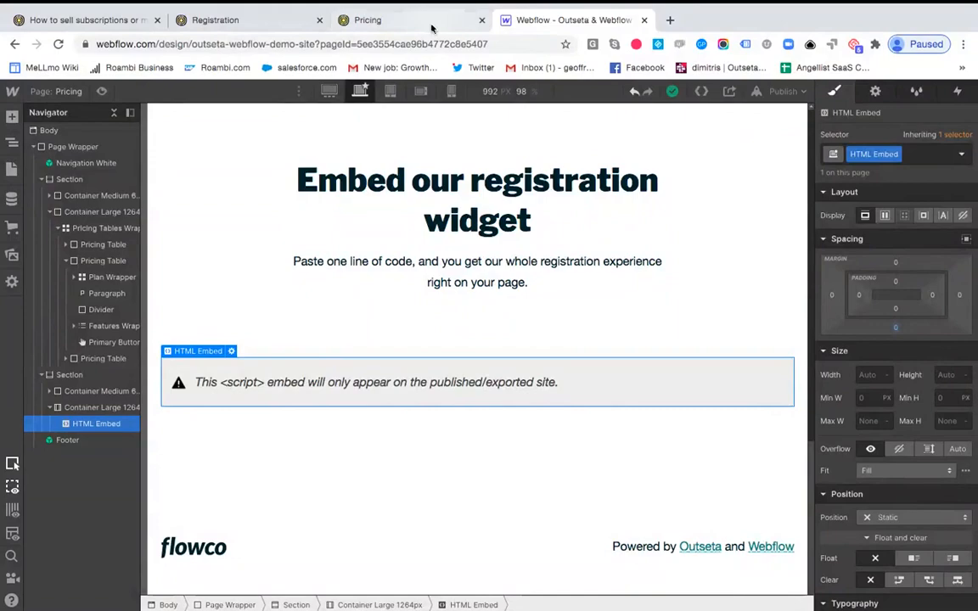
# Reload the published Pricing page and scroll to the widget listing Starter, Basic, Pro and Enterprise
pyautogui.click(367, 20)
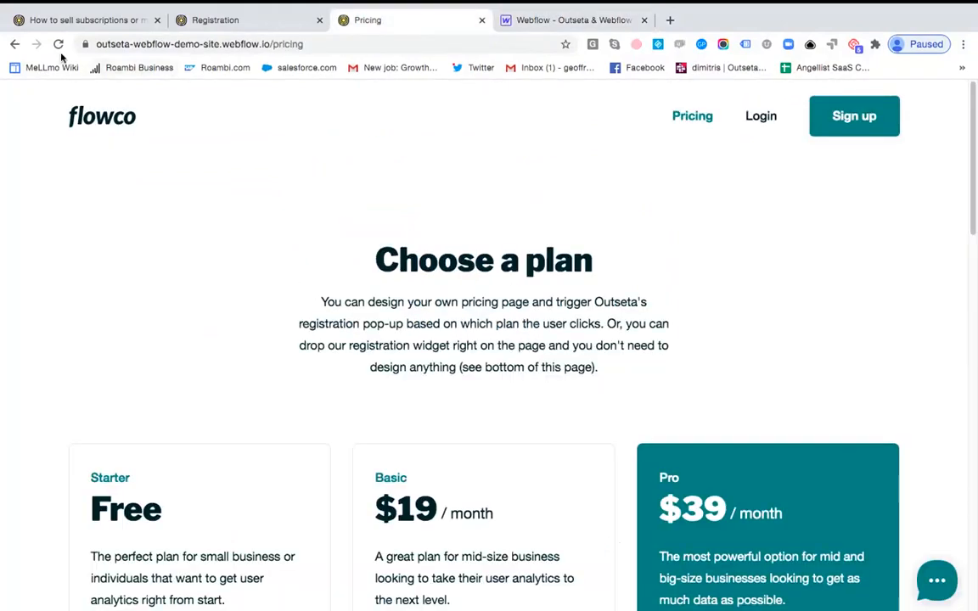
pyautogui.click(58, 44)
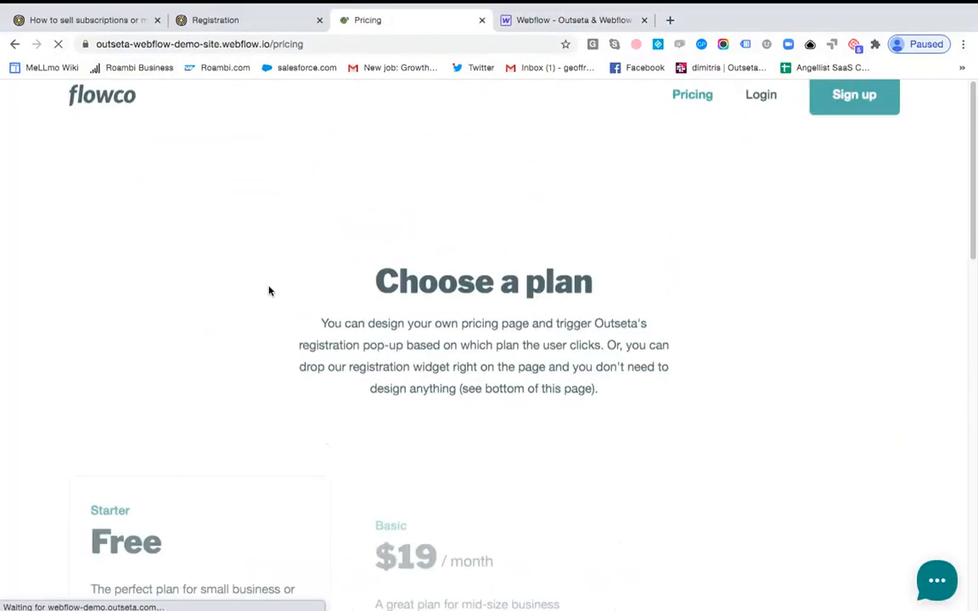
pyautogui.scroll(-3)
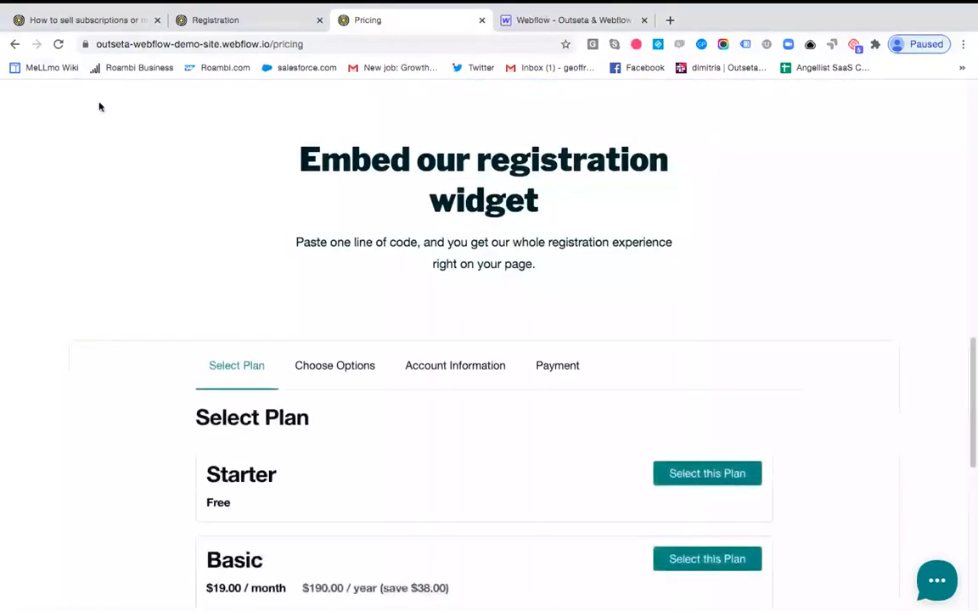
pyautogui.scroll(-3)
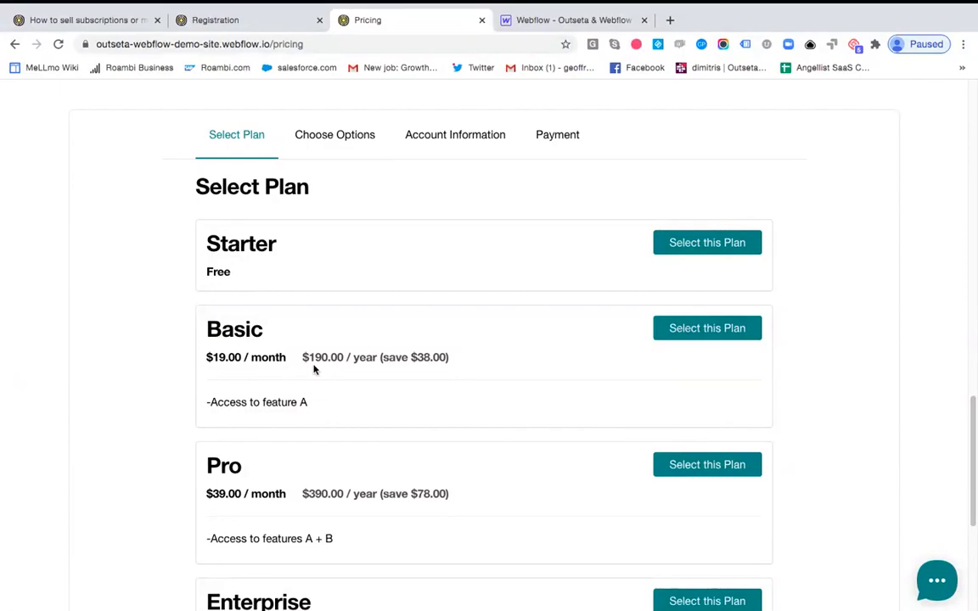
pyautogui.scroll(-3)
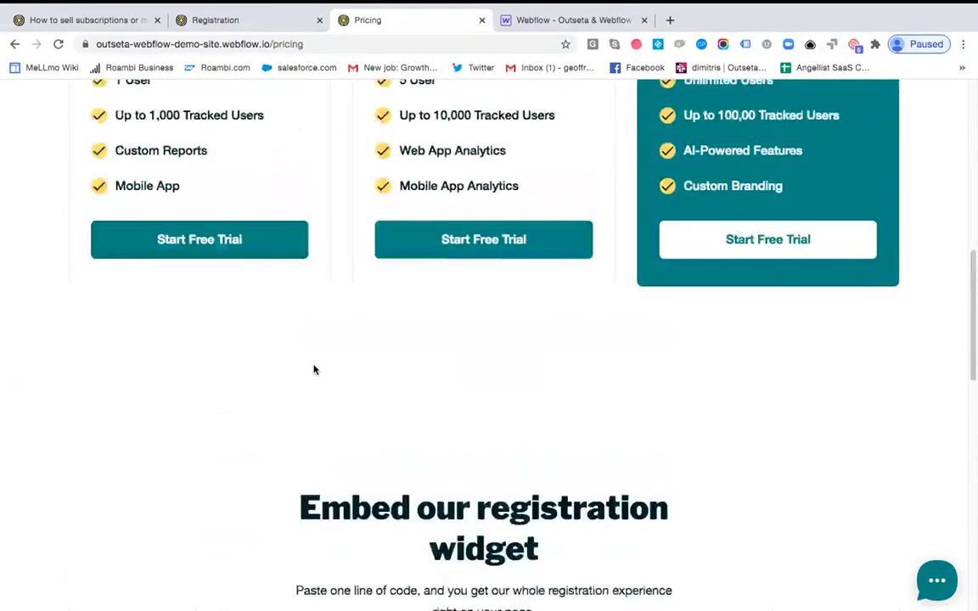
pyautogui.scroll(3)
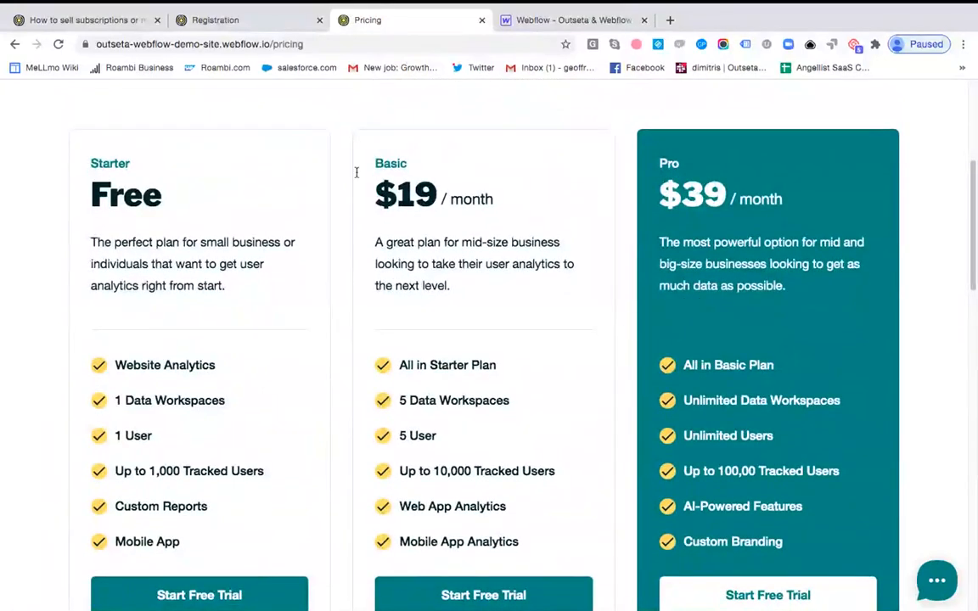
pyautogui.moveTo(599, 282)
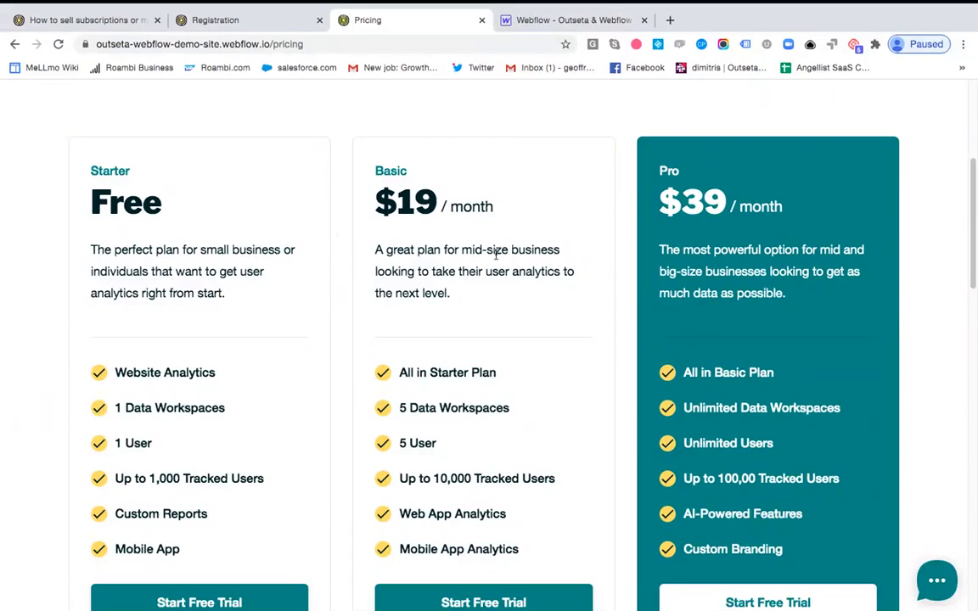
pyautogui.scroll(-3)
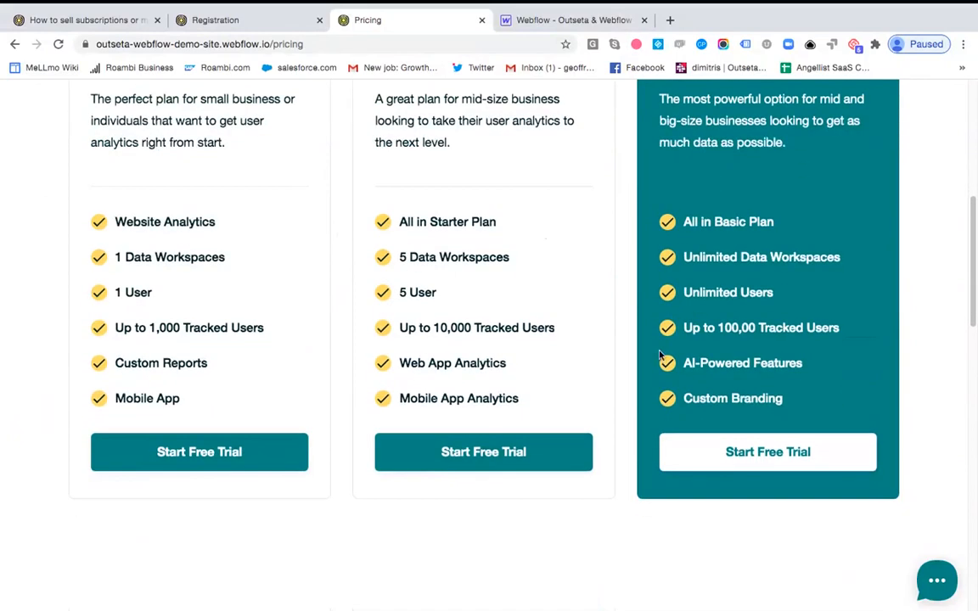
pyautogui.moveTo(713, 465)
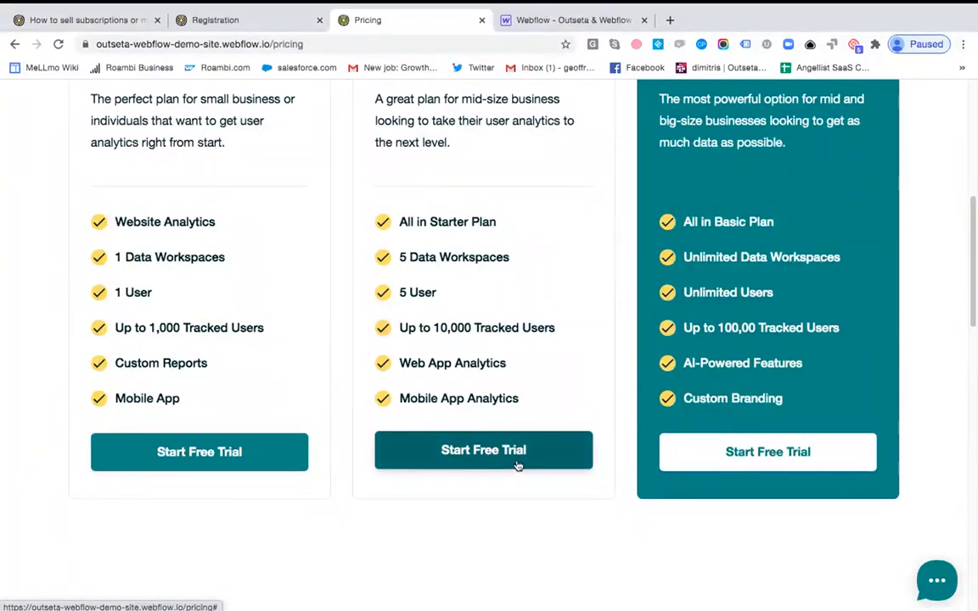
pyautogui.scroll(3)
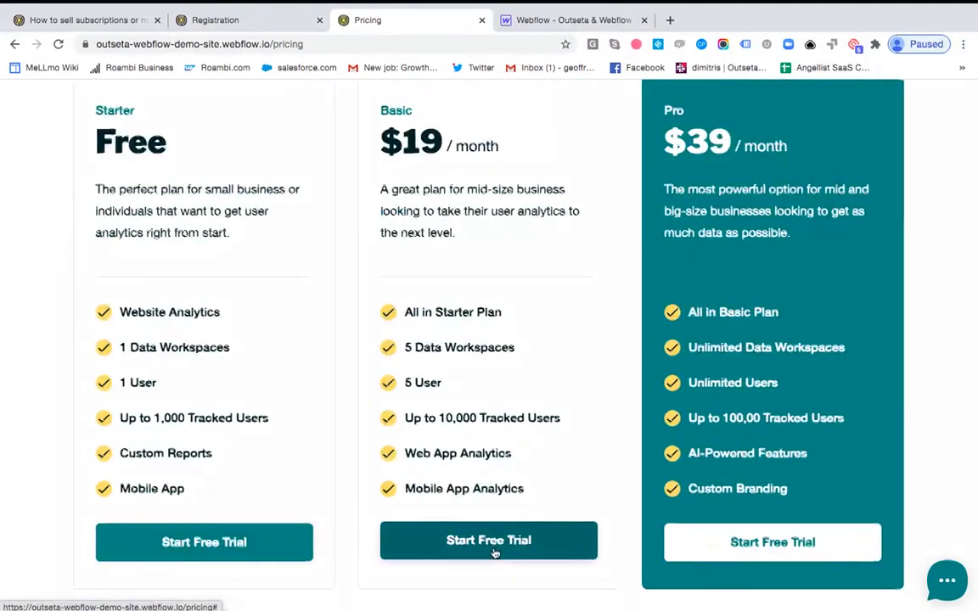
# Start the Basic plan's free trial, opening Outseta's checkout pop-up at $19.00 monthly
pyautogui.click(489, 541)
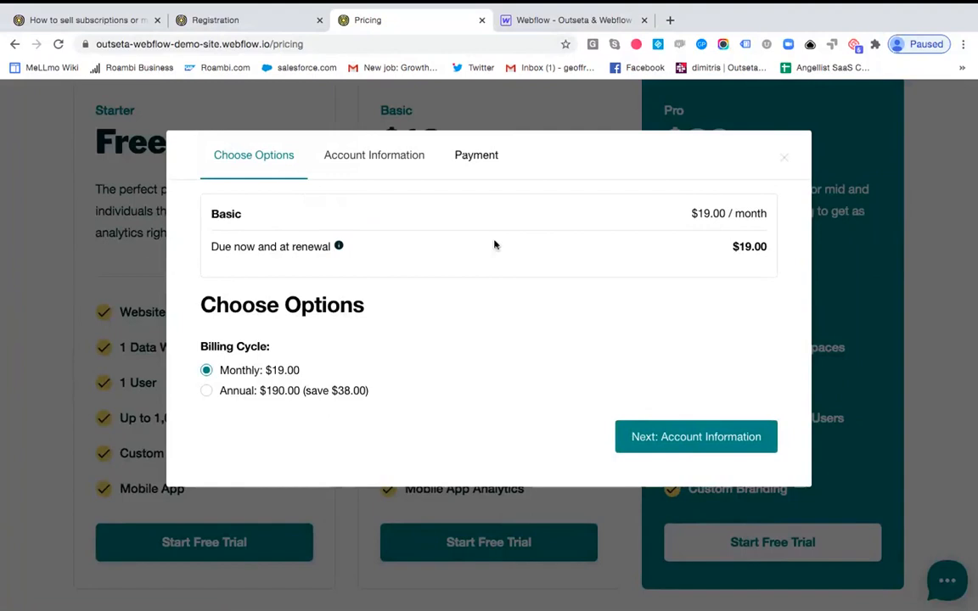
pyautogui.moveTo(553, 458)
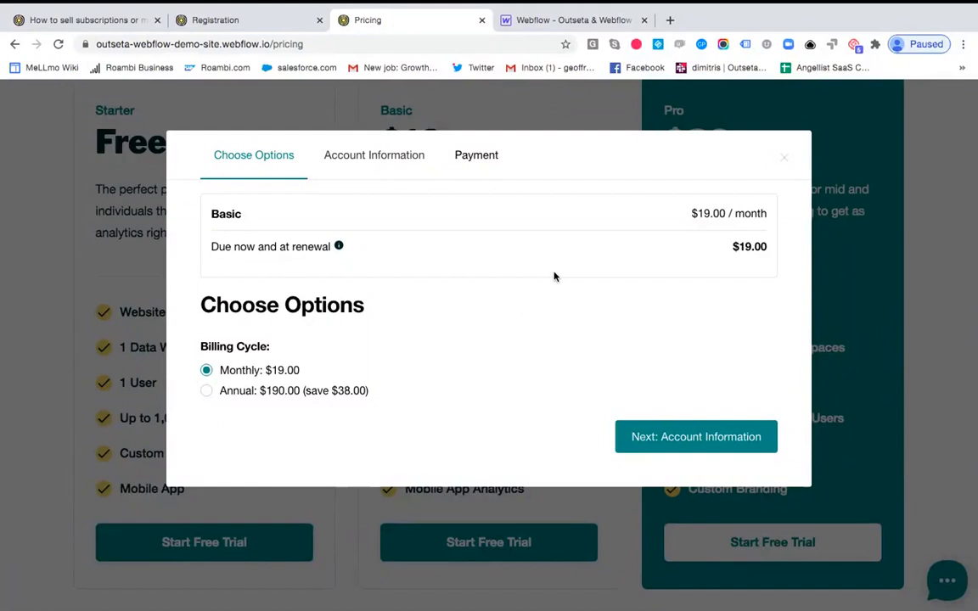
pyautogui.moveTo(341, 516)
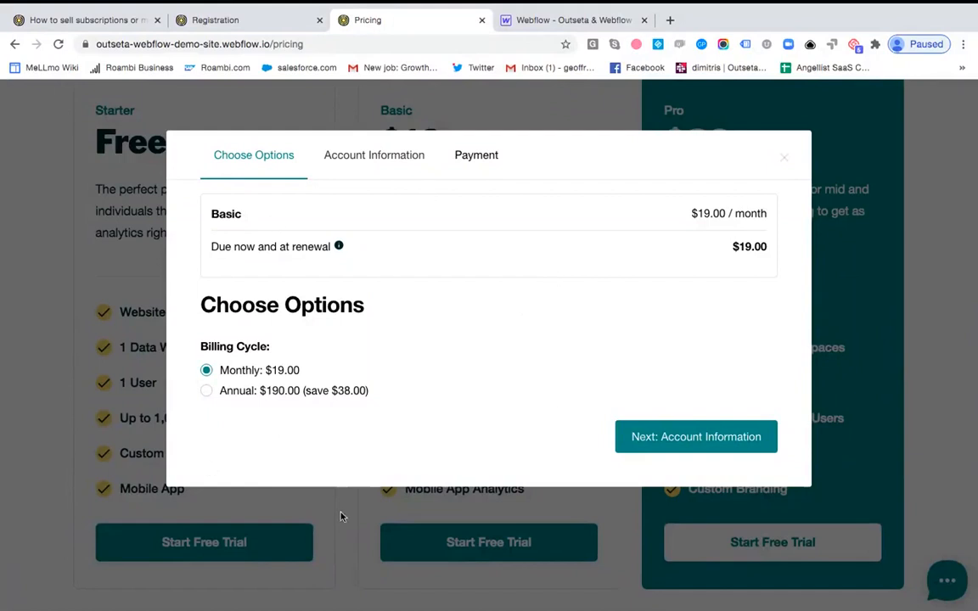
pyautogui.moveTo(455, 387)
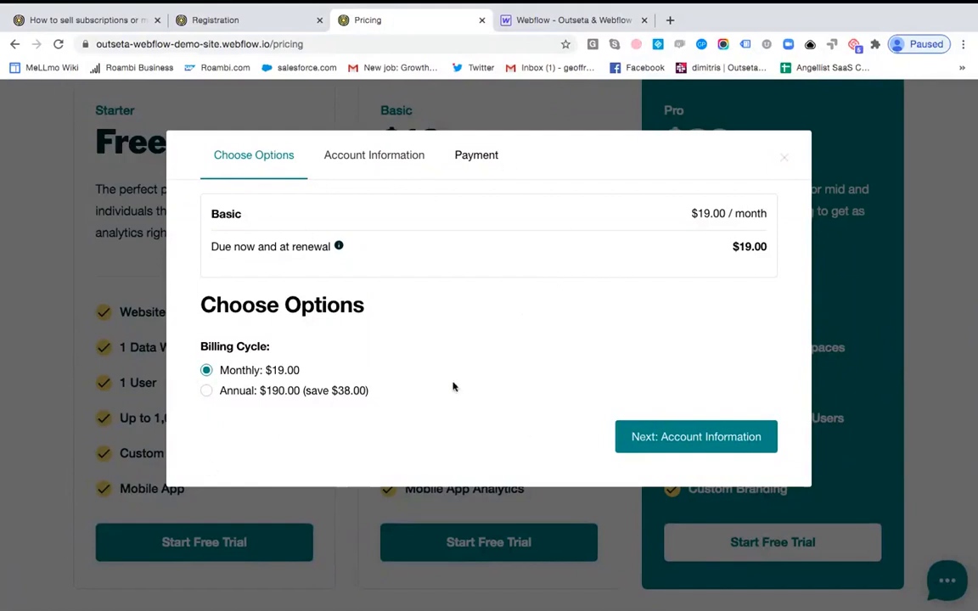
pyautogui.moveTo(668, 231)
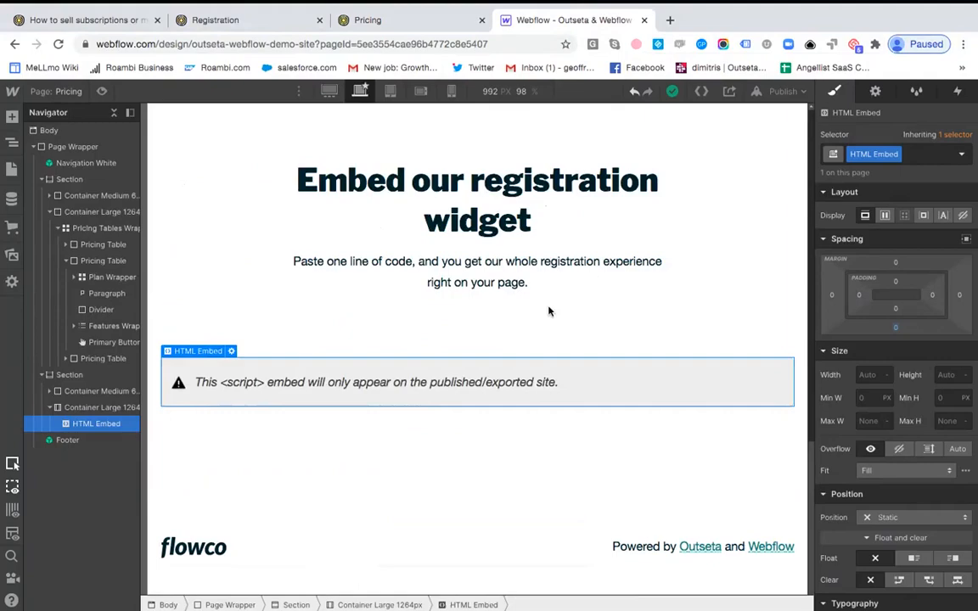
# Select the Basic plan's Start Free Trial Primary Button in the pricing cards
pyautogui.scroll(3)
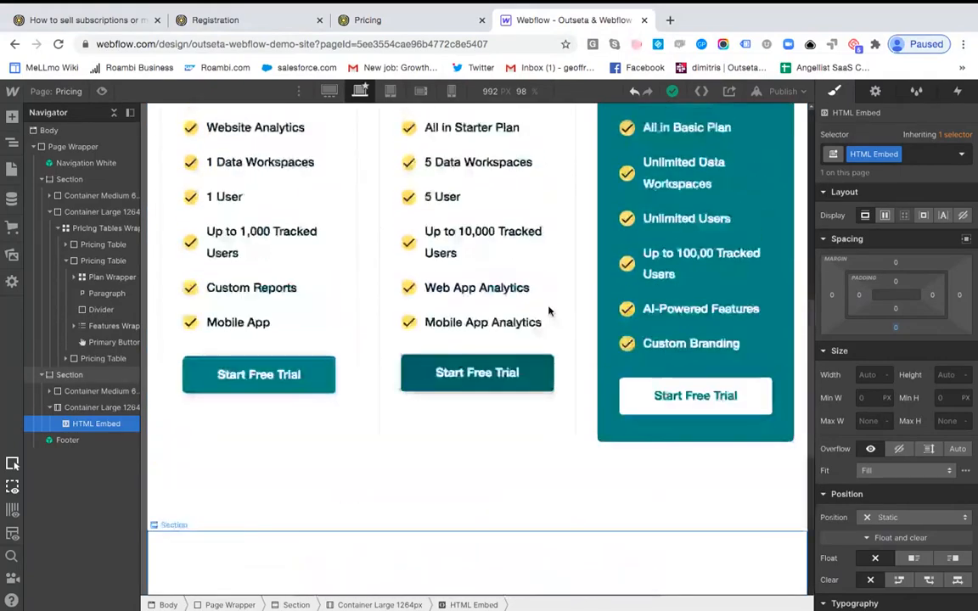
pyautogui.scroll(3)
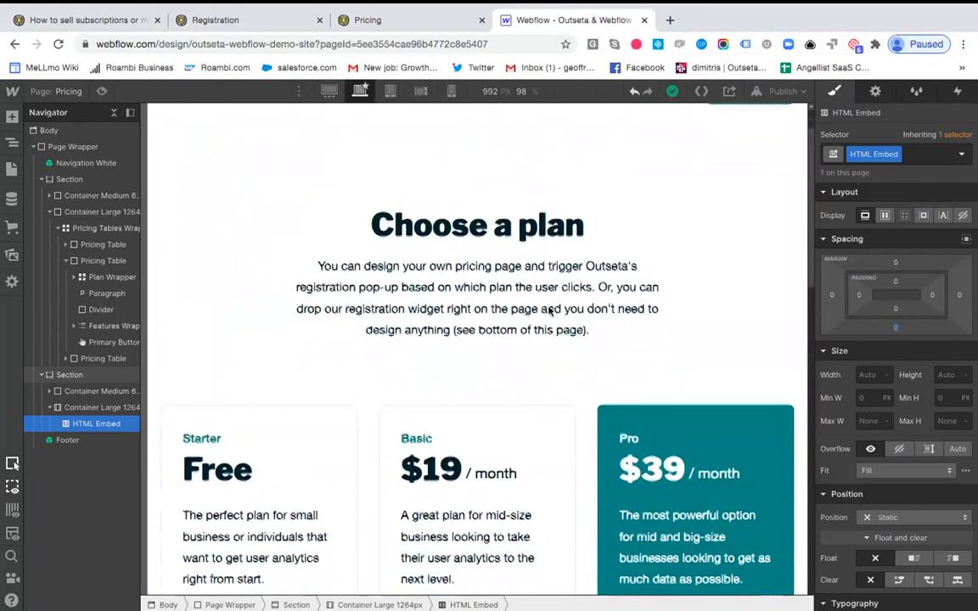
pyautogui.scroll(-3)
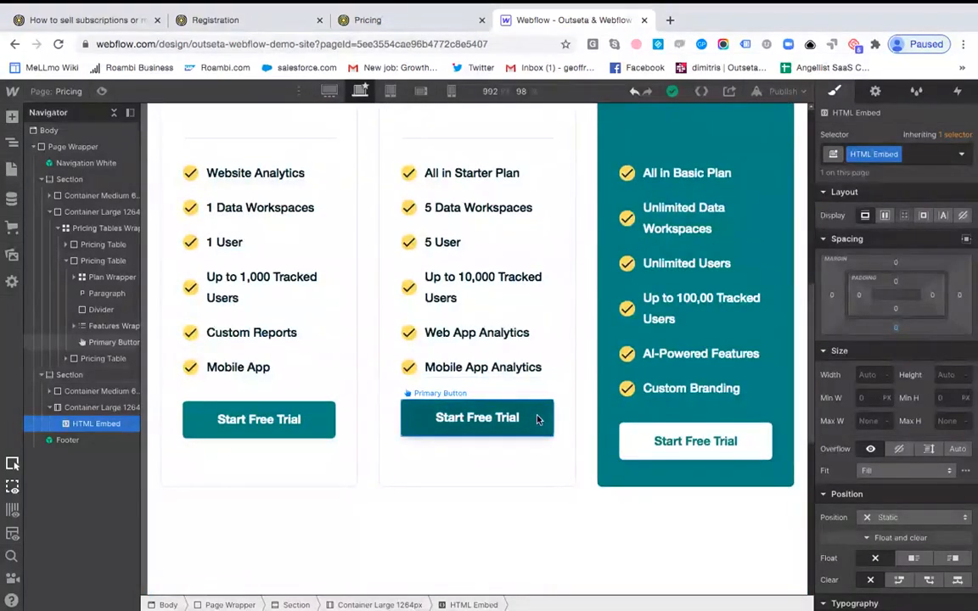
pyautogui.click(476, 418)
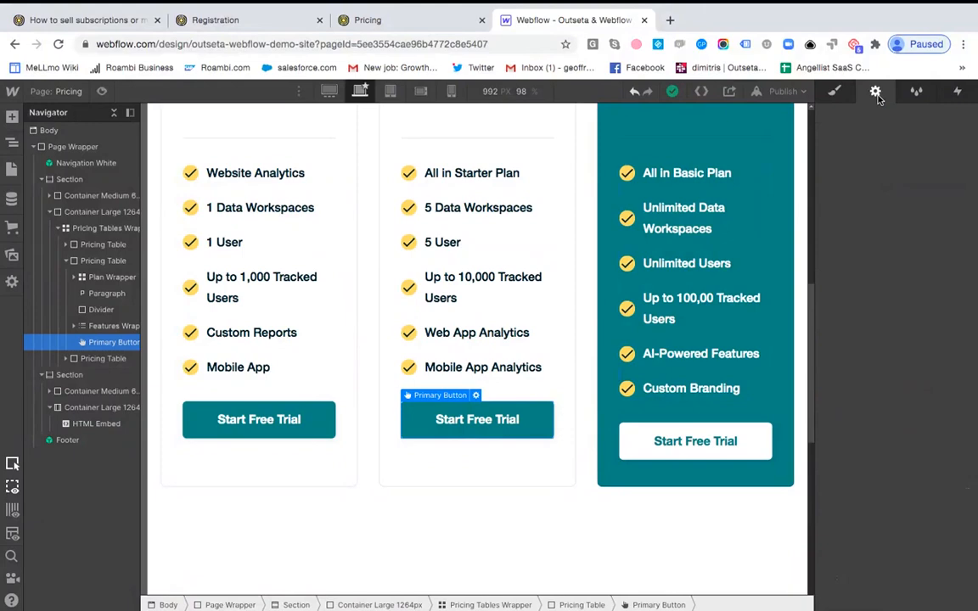
# Add a custom attribute named data-plan-uid in the button's Element Settings
pyautogui.click(874, 91)
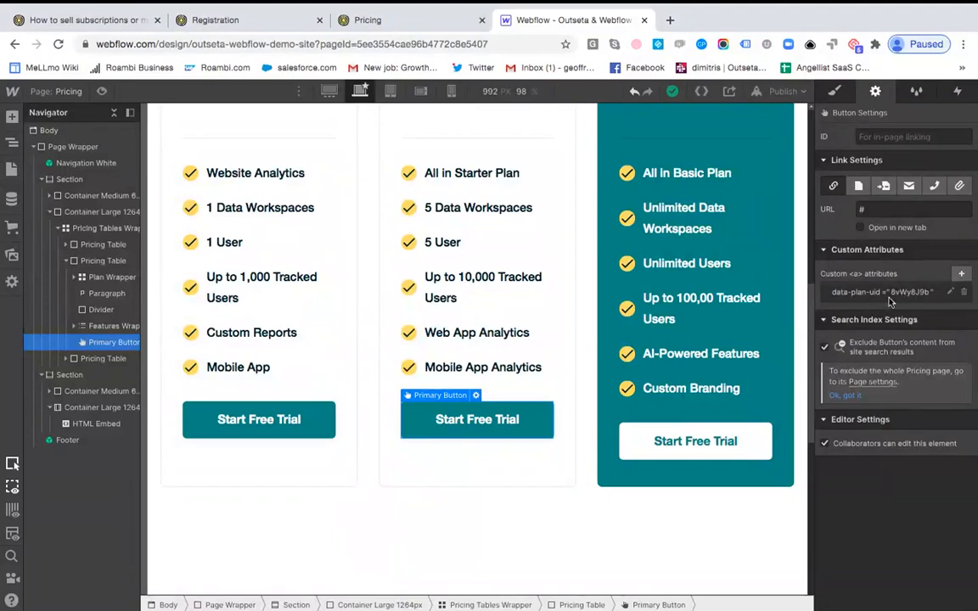
pyautogui.moveTo(927, 302)
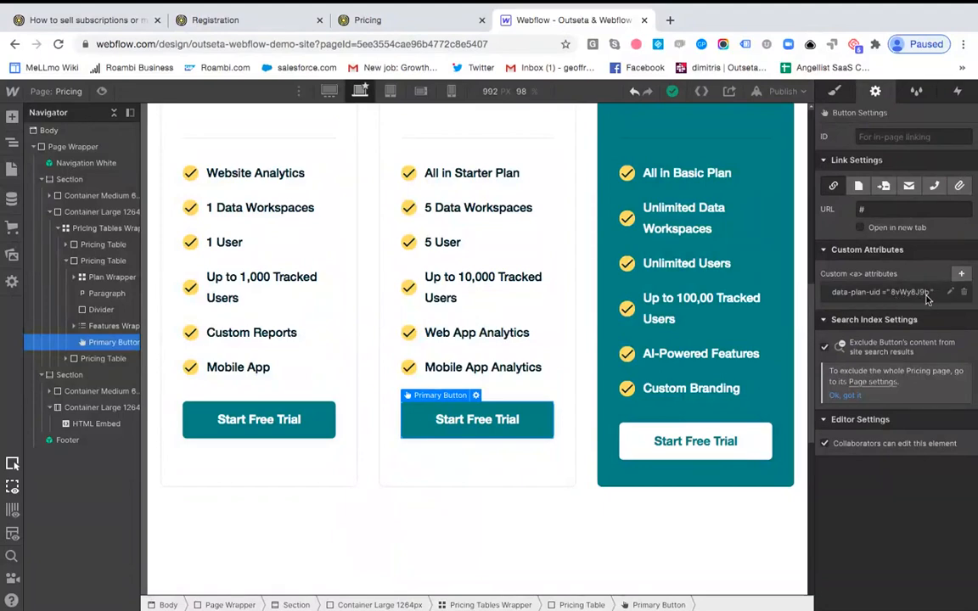
pyautogui.click(961, 274)
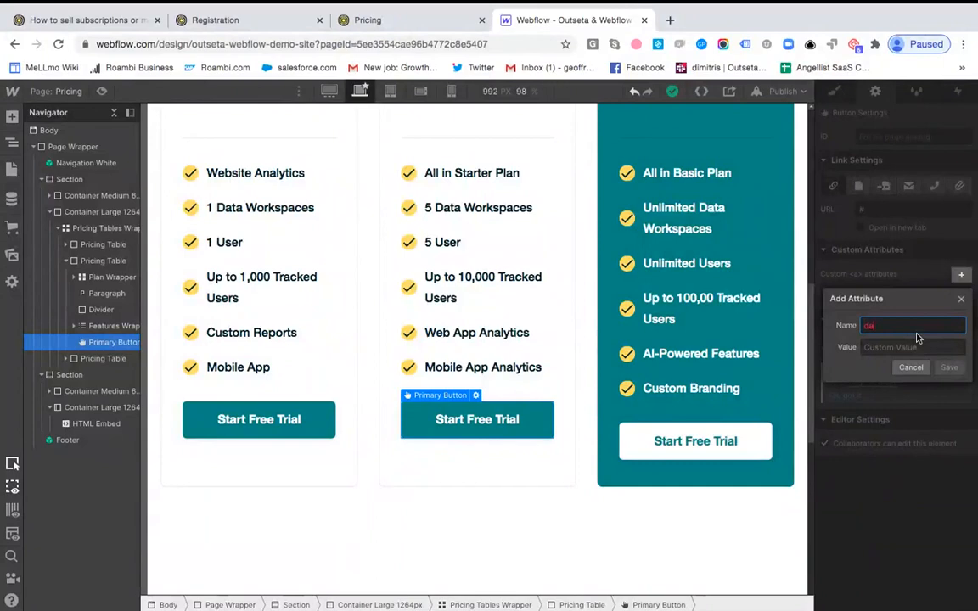
pyautogui.write('data-plan')
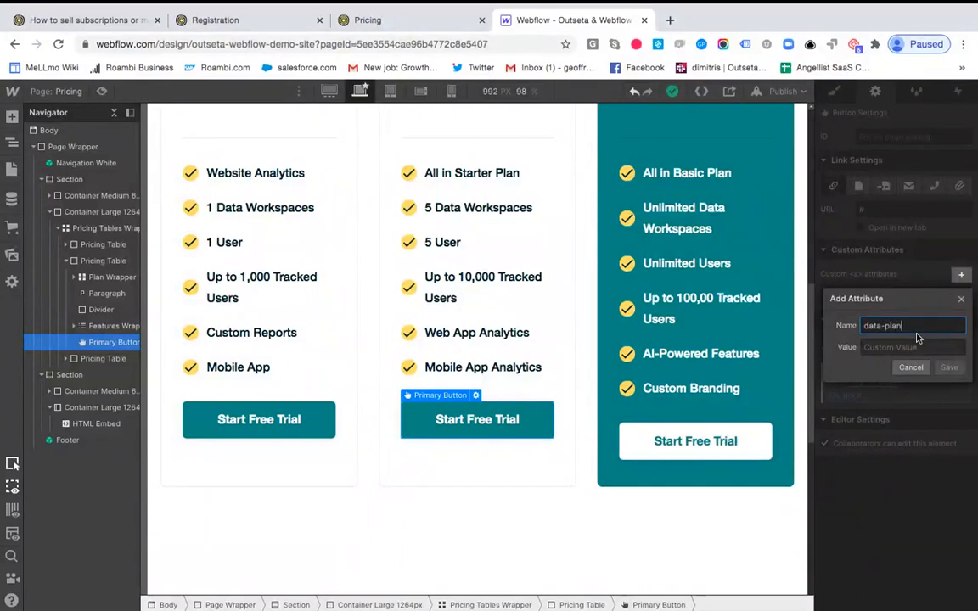
pyautogui.write('-uid')
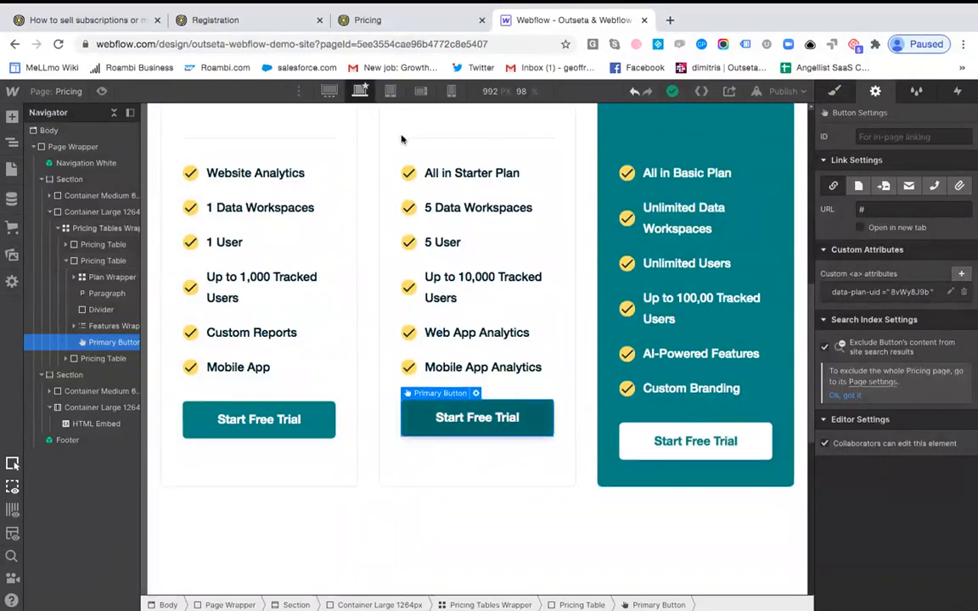
# In Outseta Billing > Plans > Basic, select the data-plan-uid value from the embed snippet
pyautogui.click(367, 20)
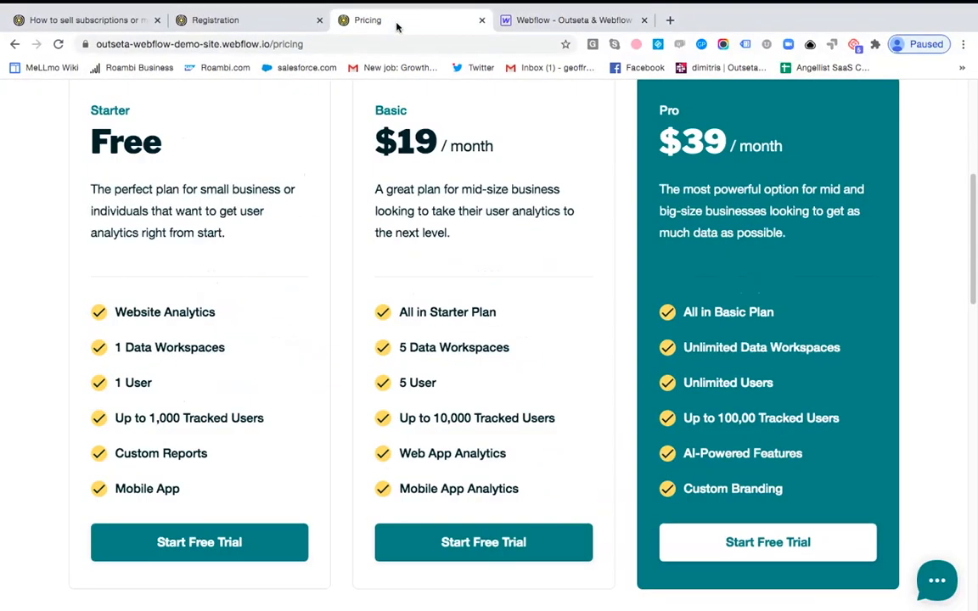
pyautogui.click(238, 21)
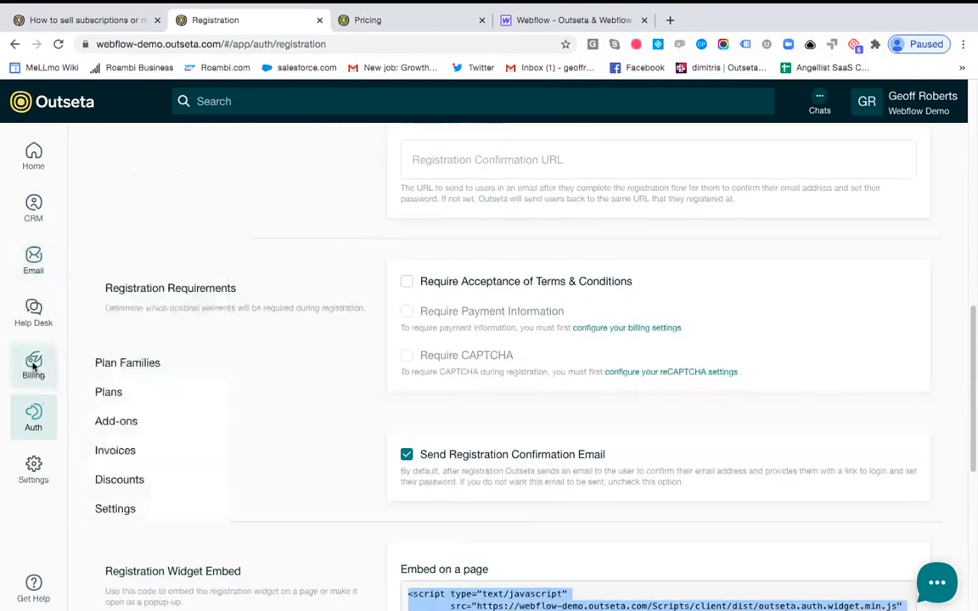
pyautogui.click(109, 390)
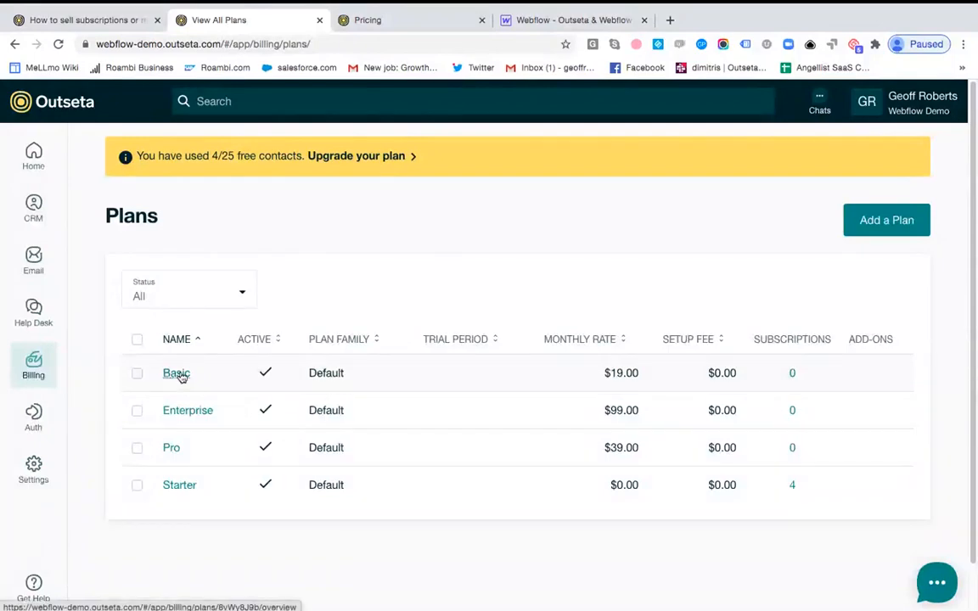
pyautogui.click(176, 373)
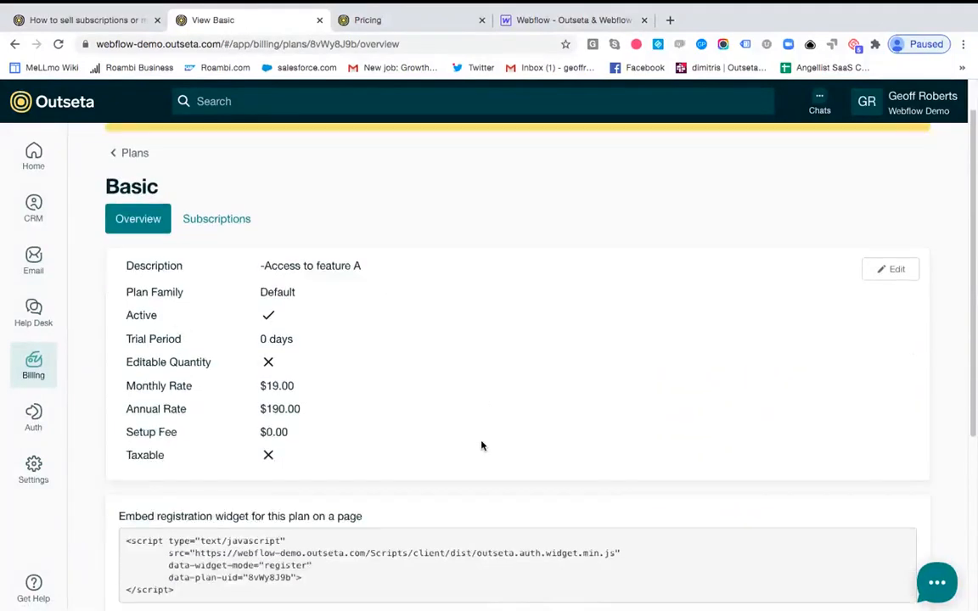
pyautogui.scroll(-3)
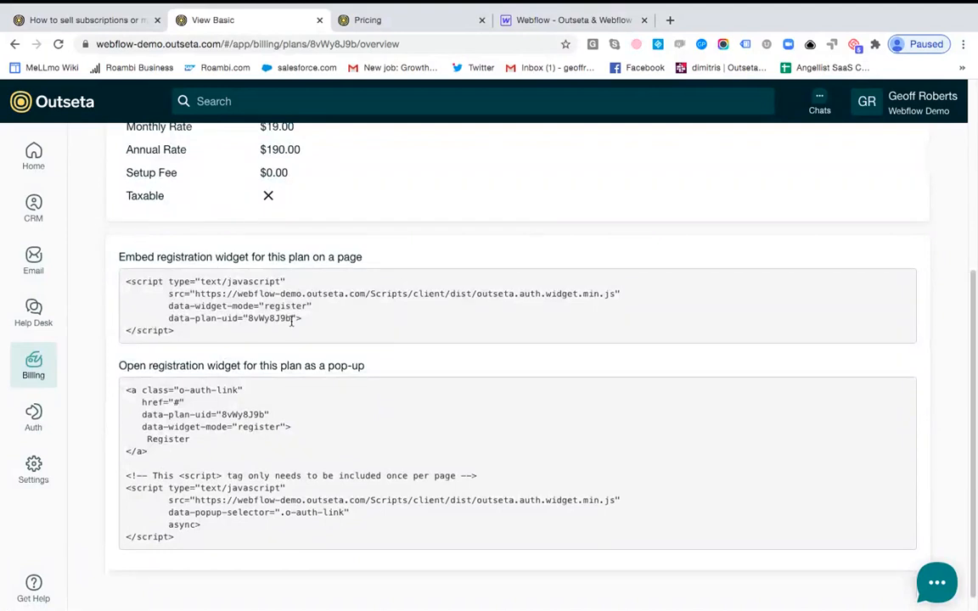
pyautogui.doubleClick(269, 317)
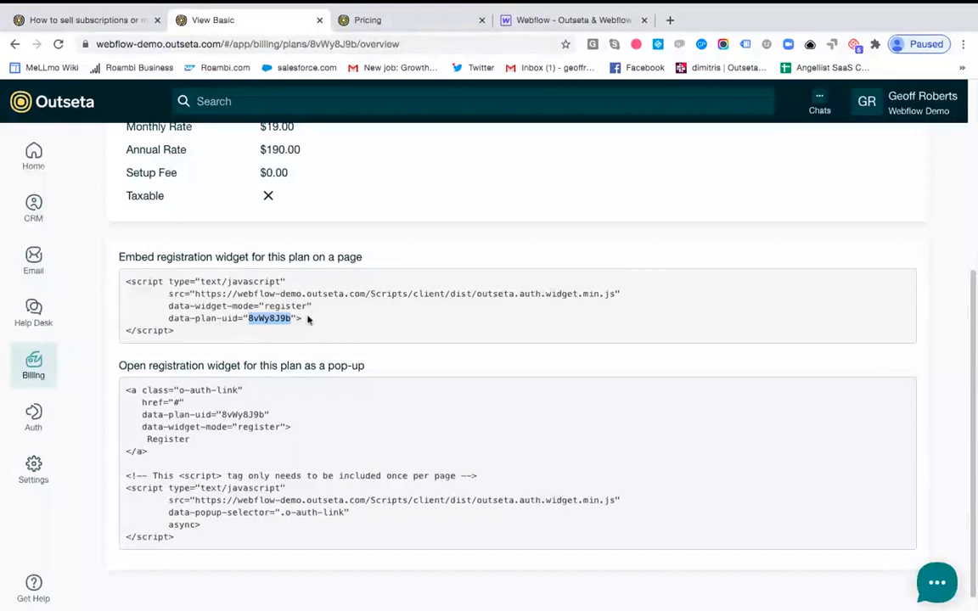
pyautogui.moveTo(359, 79)
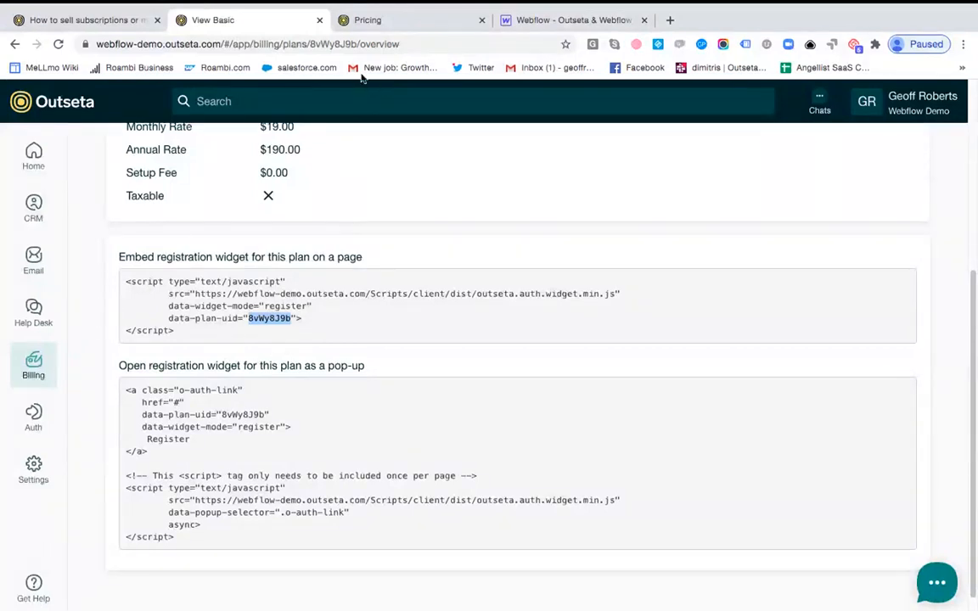
pyautogui.moveTo(356, 64)
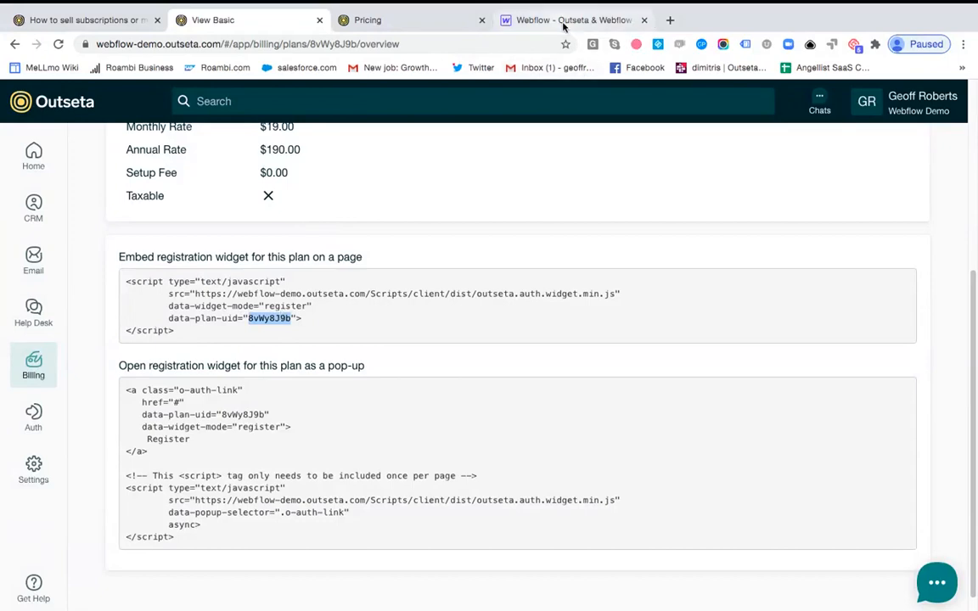
# Back in Webflow, paste the Basic plan ID as the data-plan-uid value and save the attribute
pyautogui.click(574, 21)
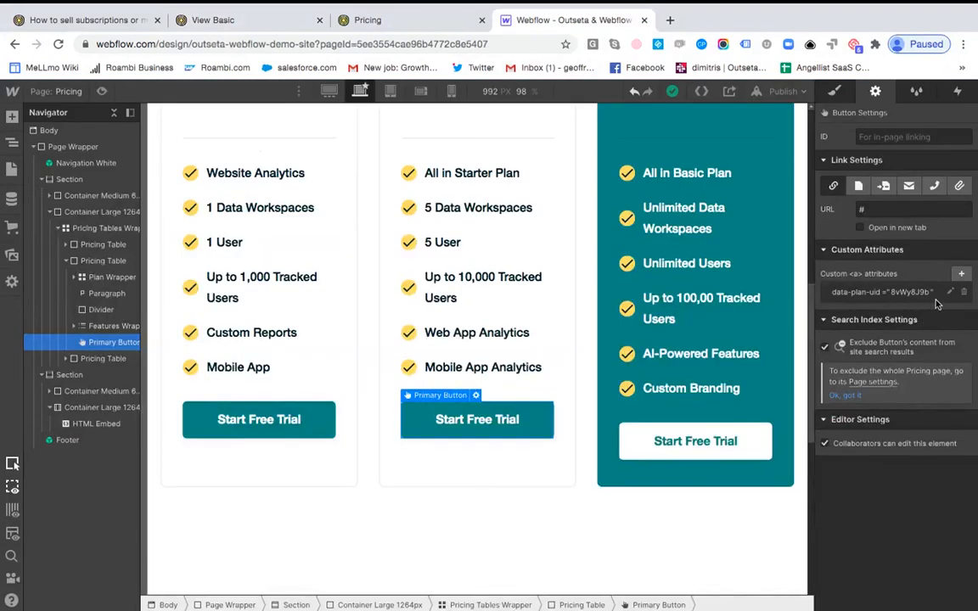
pyautogui.click(951, 292)
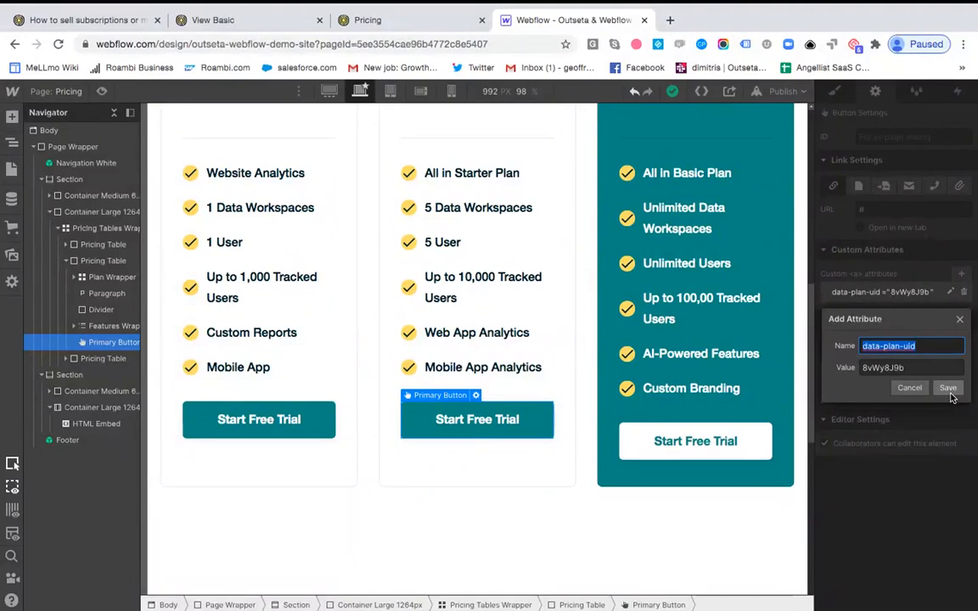
pyautogui.click(947, 387)
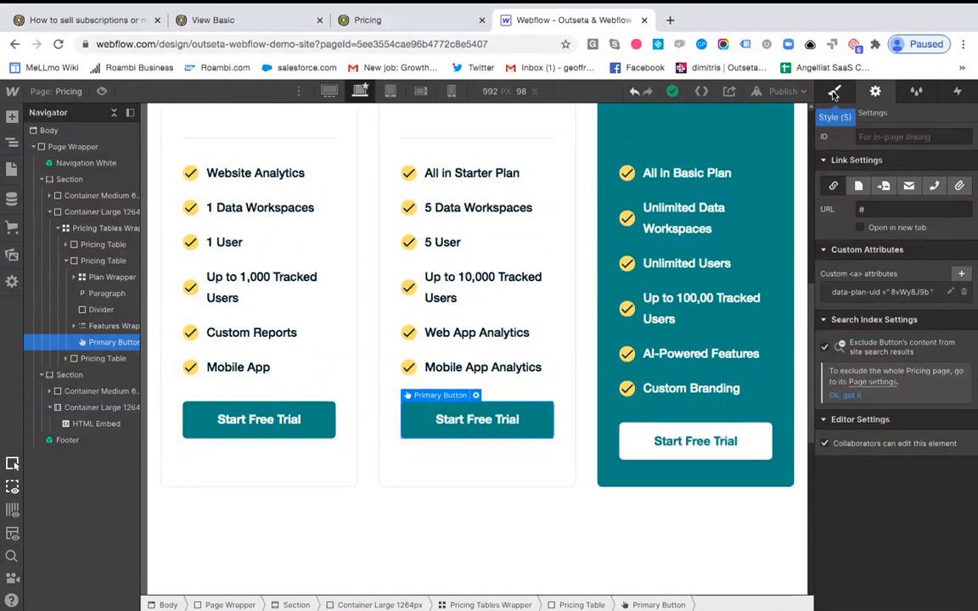
# In the Style panel, search 'O Auth' to confirm the button carries the O Auth Link class
pyautogui.click(834, 92)
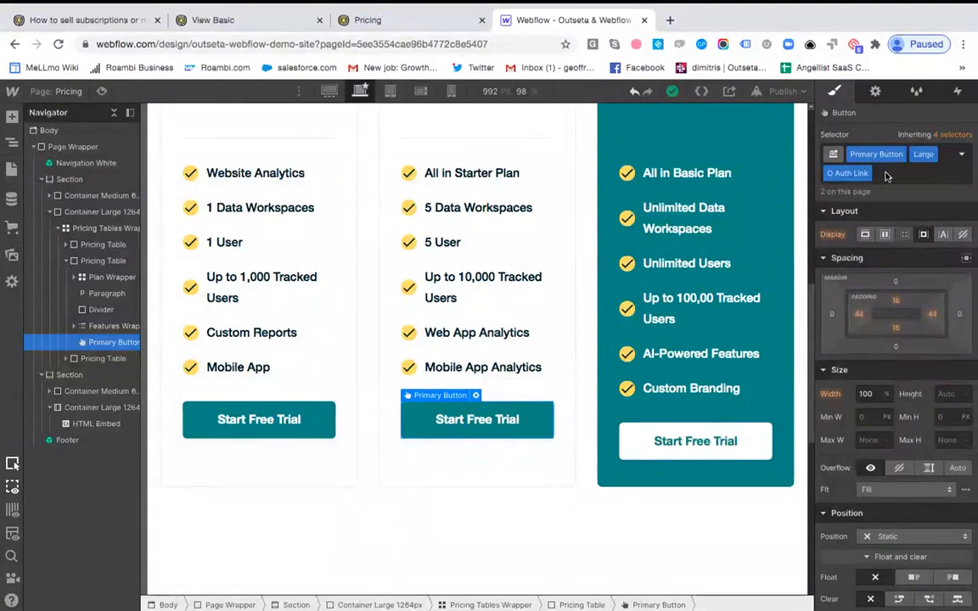
pyautogui.moveTo(891, 180)
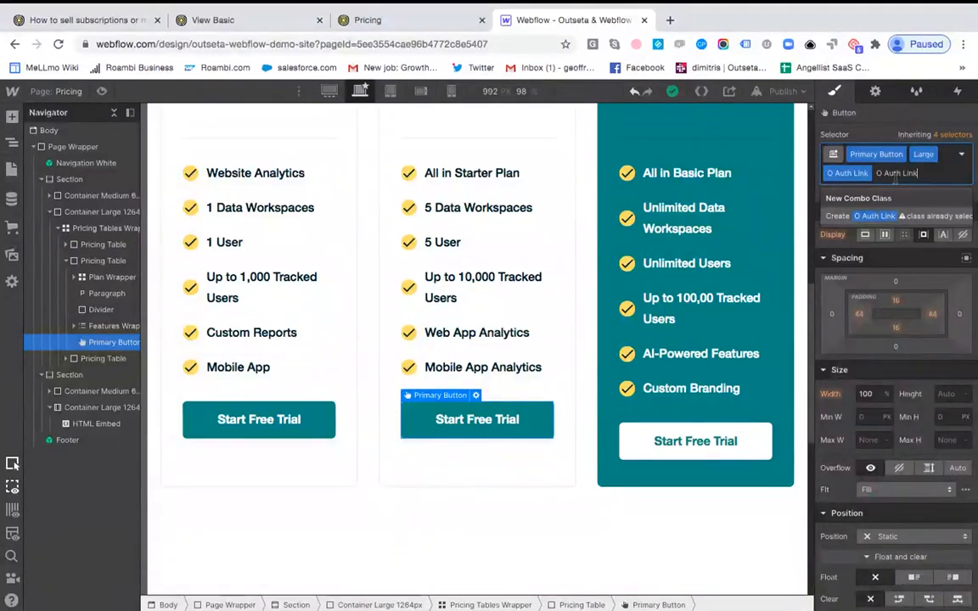
pyautogui.write('O Auth')
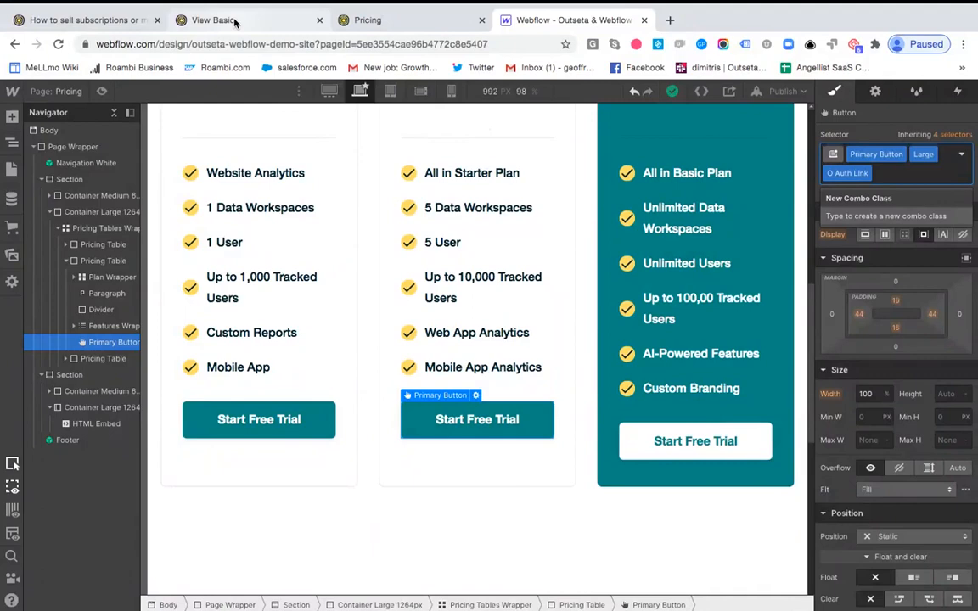
# In Outseta Auth > Registration, select the pop-up widget embed script targeting o-auth-link
pyautogui.click(212, 21)
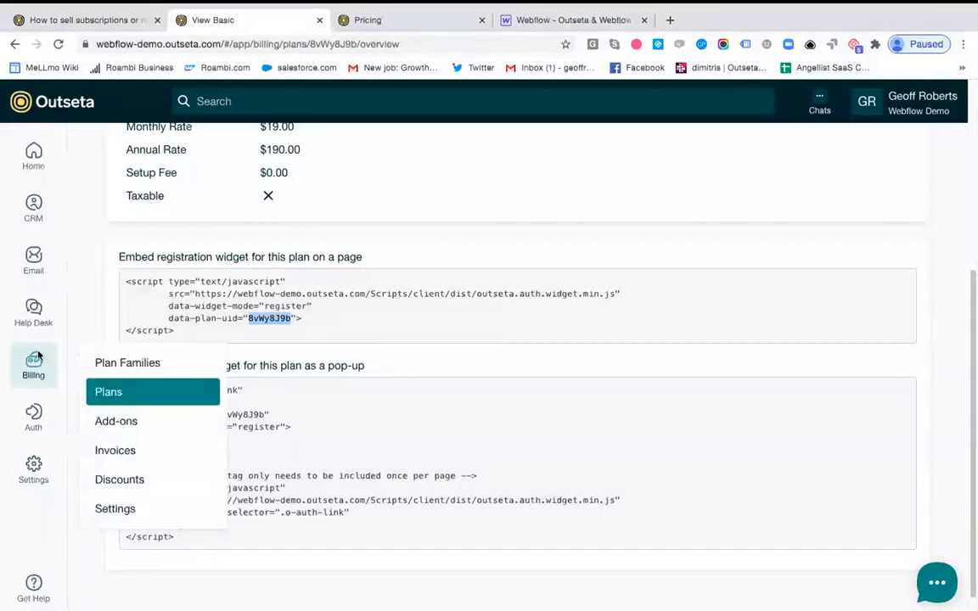
pyautogui.click(34, 416)
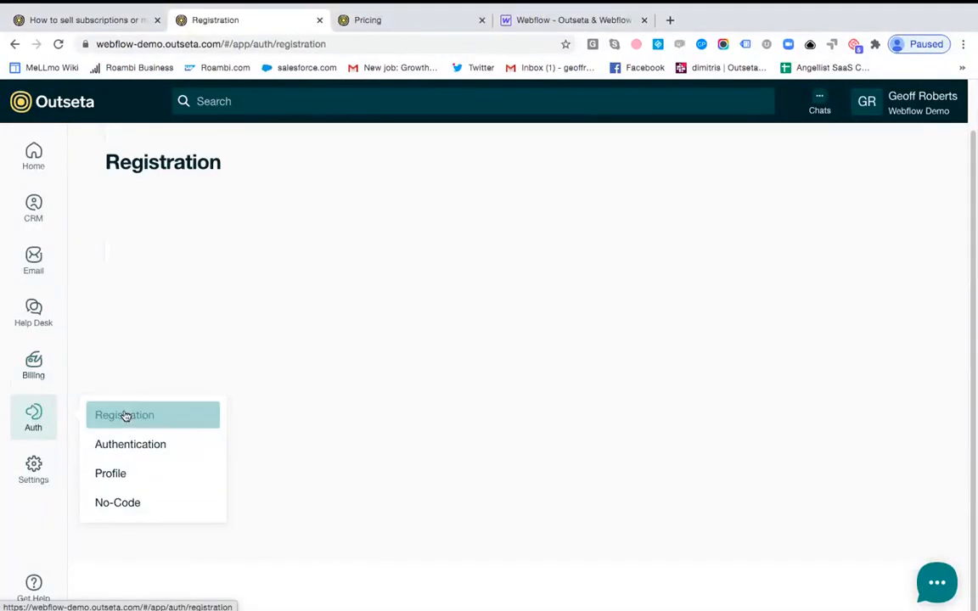
pyautogui.click(124, 414)
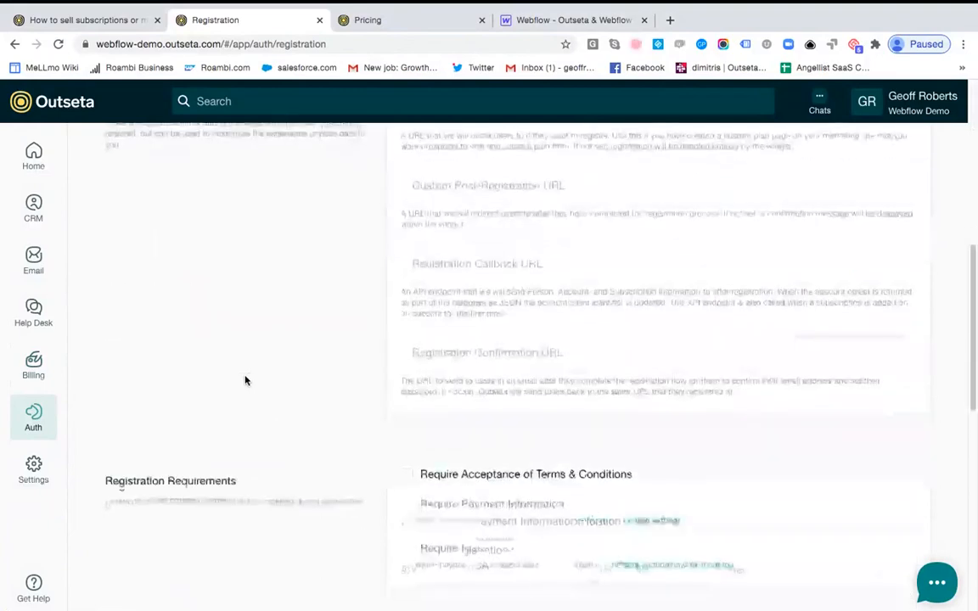
pyautogui.scroll(-3)
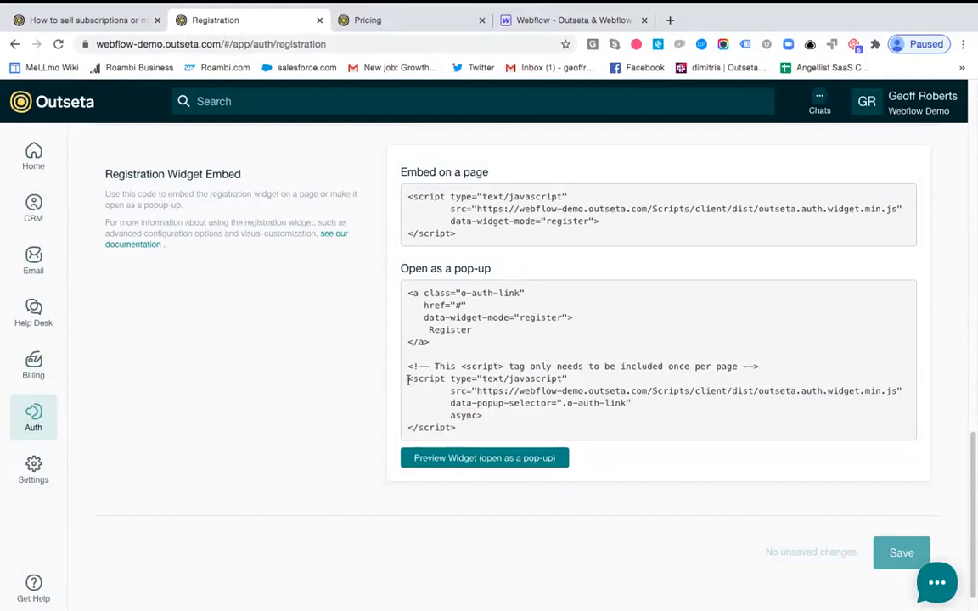
pyautogui.moveTo(407, 379); pyautogui.dragTo(455, 427)
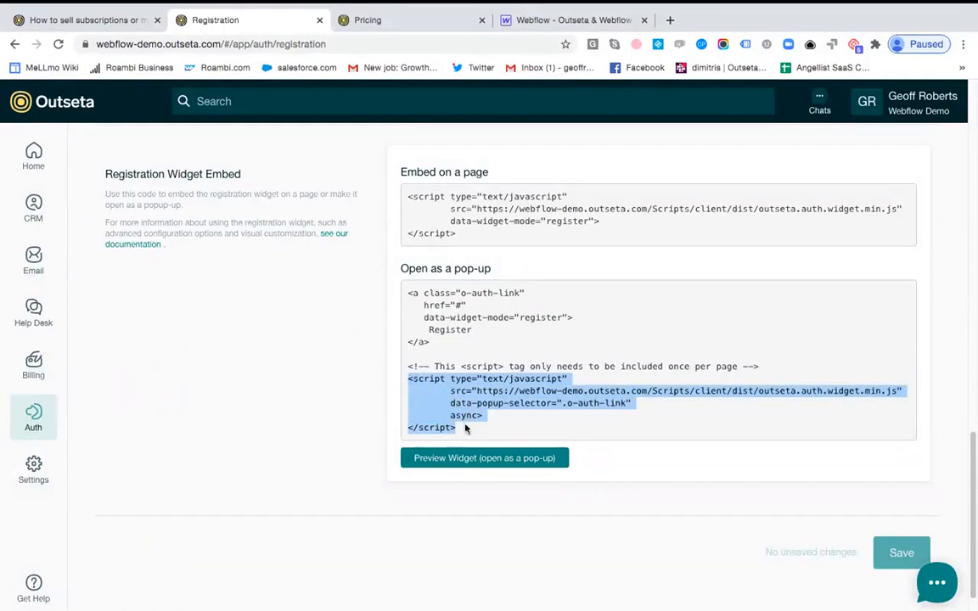
pyautogui.moveTo(483, 400)
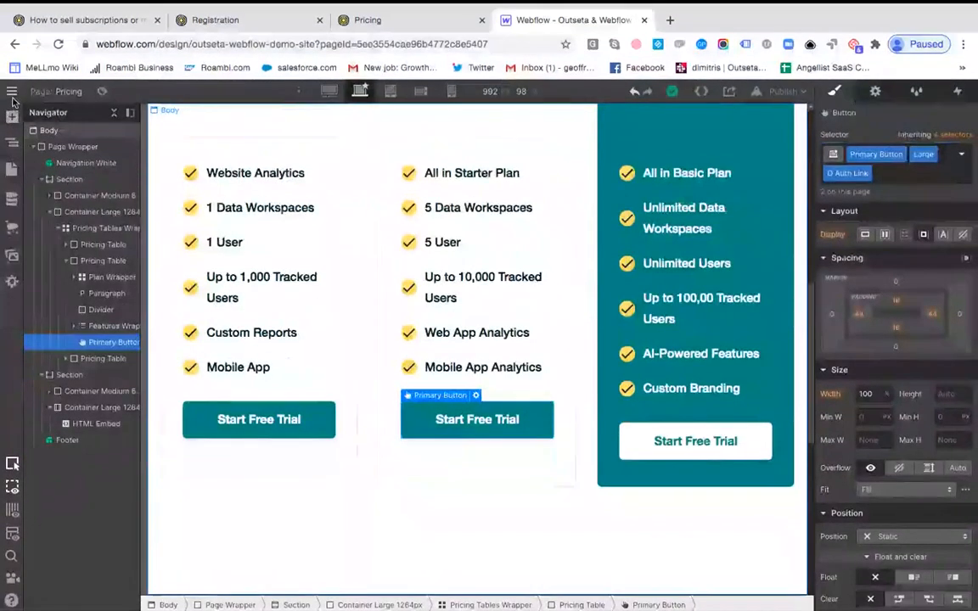
# Check Project Settings > Custom Code head code already loads Outseta's auth script
pyautogui.click(12, 92)
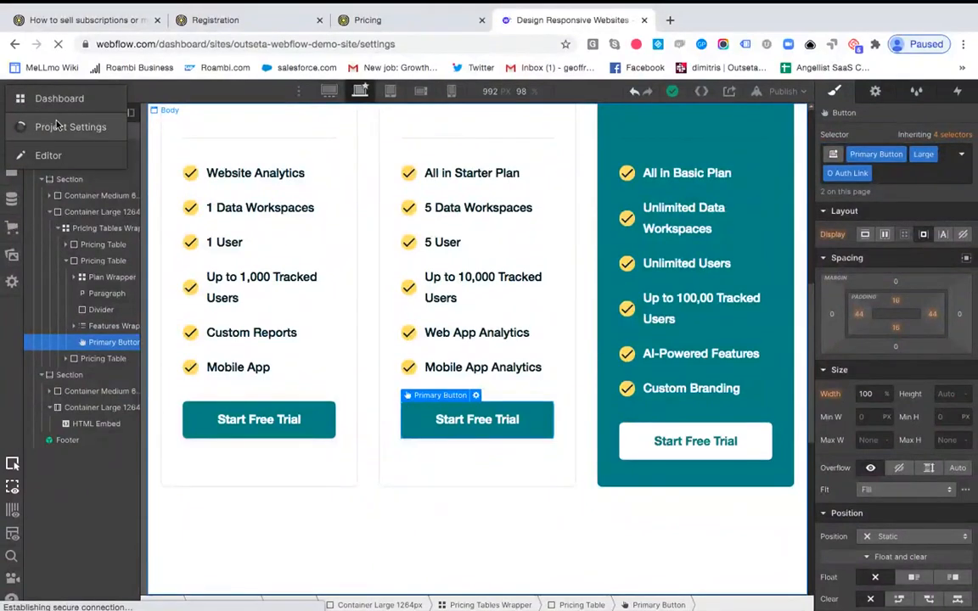
pyautogui.click(58, 98)
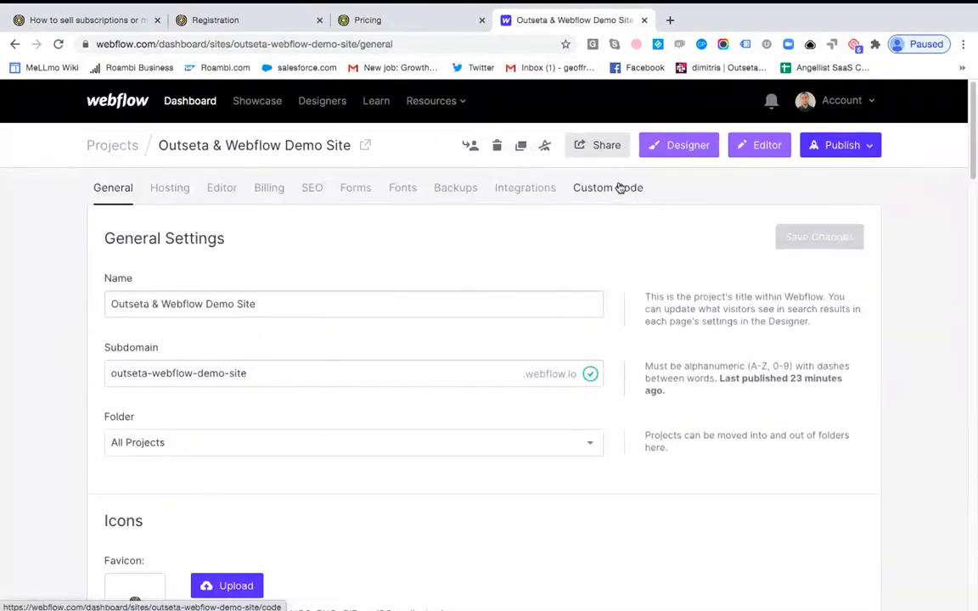
pyautogui.click(607, 187)
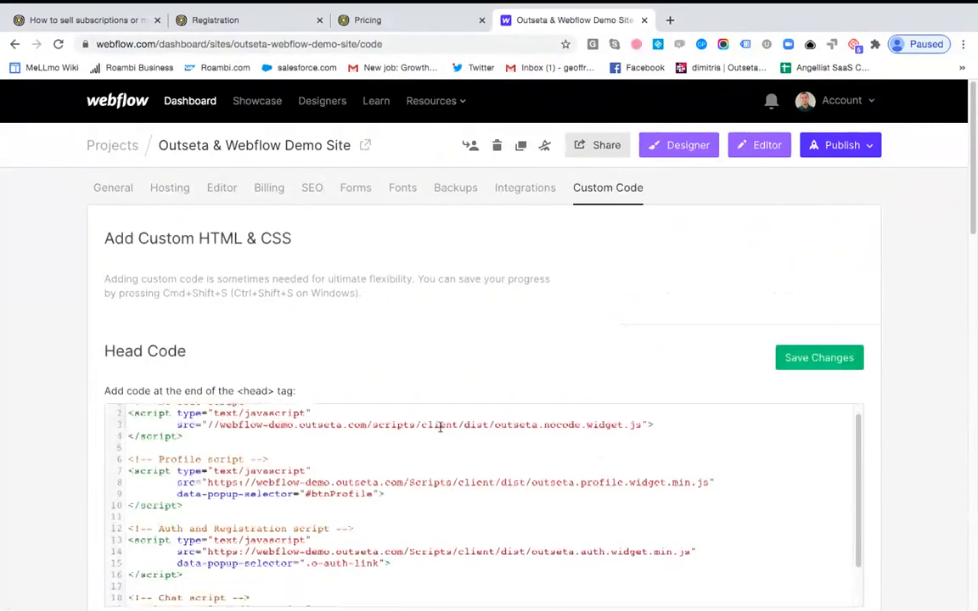
pyautogui.scroll(-3)
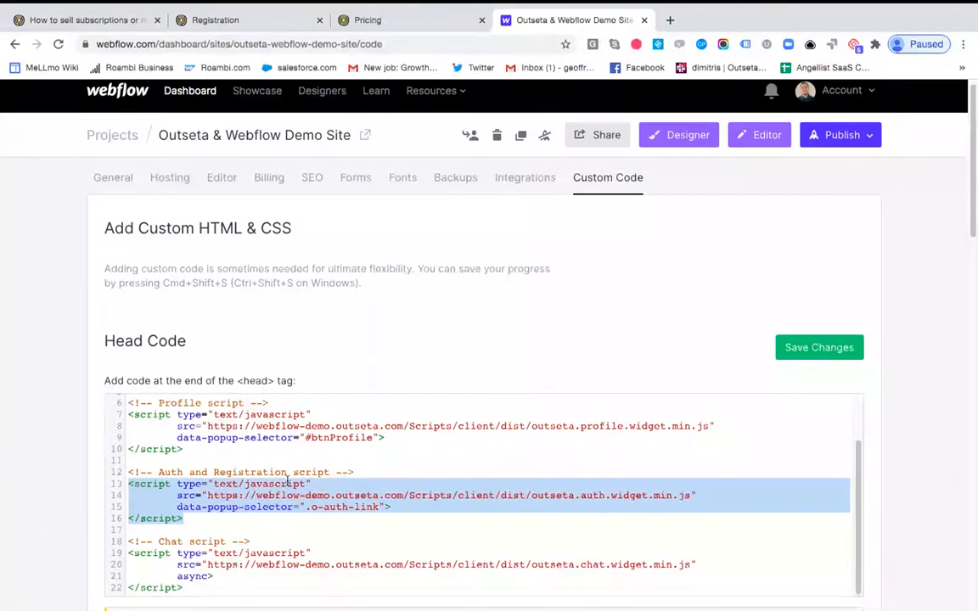
pyautogui.scroll(-3)
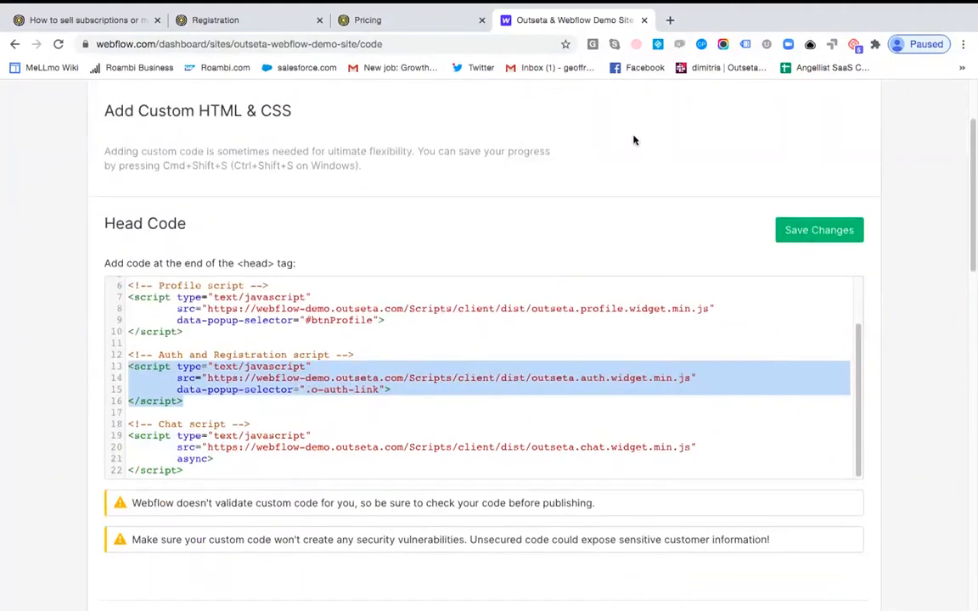
pyautogui.scroll(3)
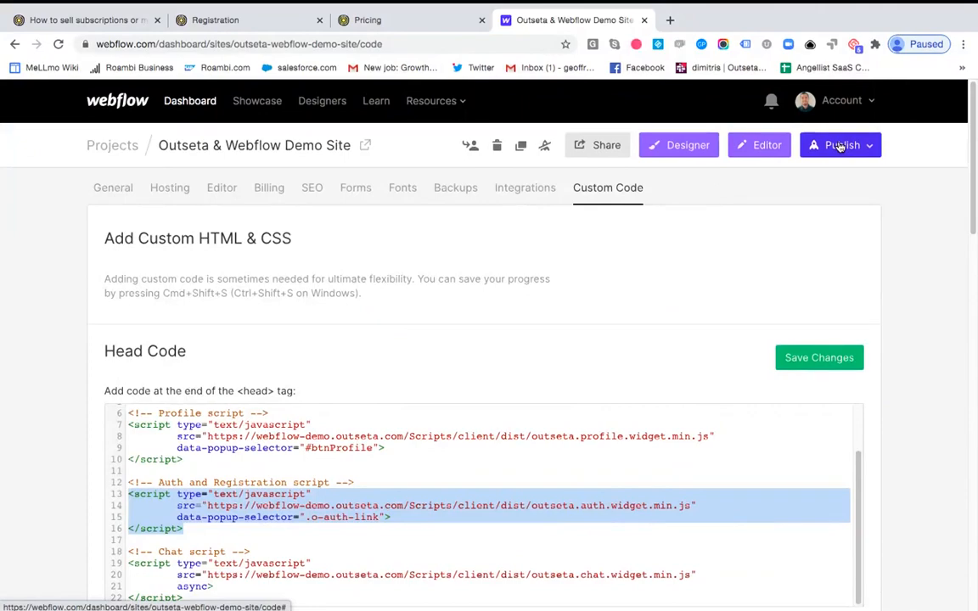
# Publish the updated Webflow site
pyautogui.click(412, 20)
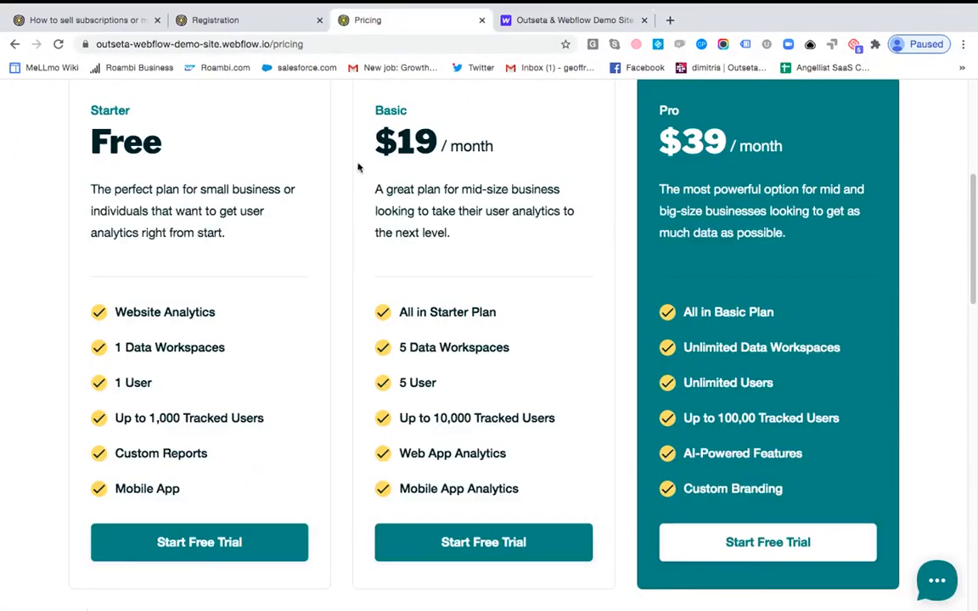
# On the live pricing page, start the Basic plan's free trial, opening checkout at $19.00 monthly
pyautogui.scroll(3)
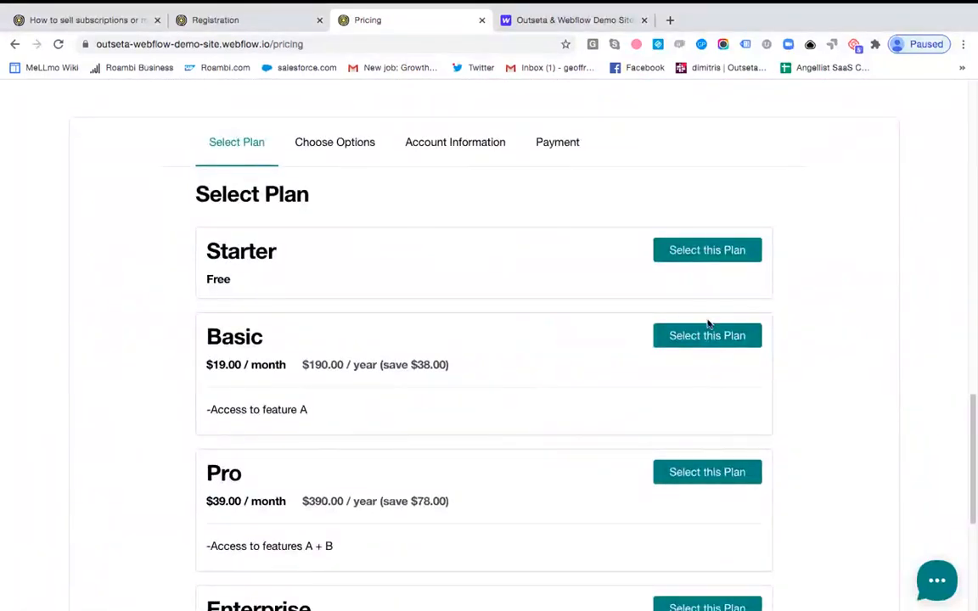
pyautogui.moveTo(647, 472)
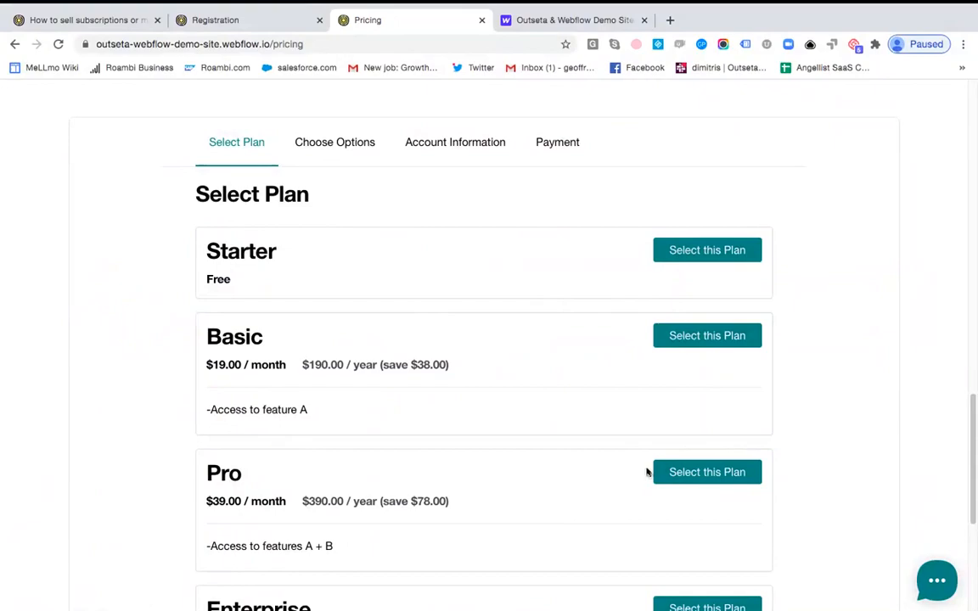
pyautogui.scroll(-3)
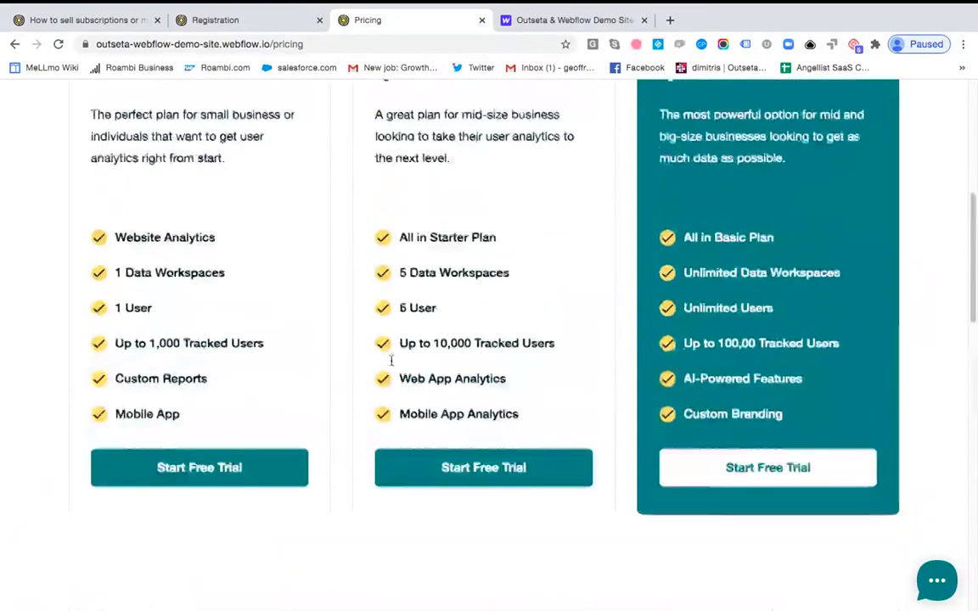
pyautogui.scroll(3)
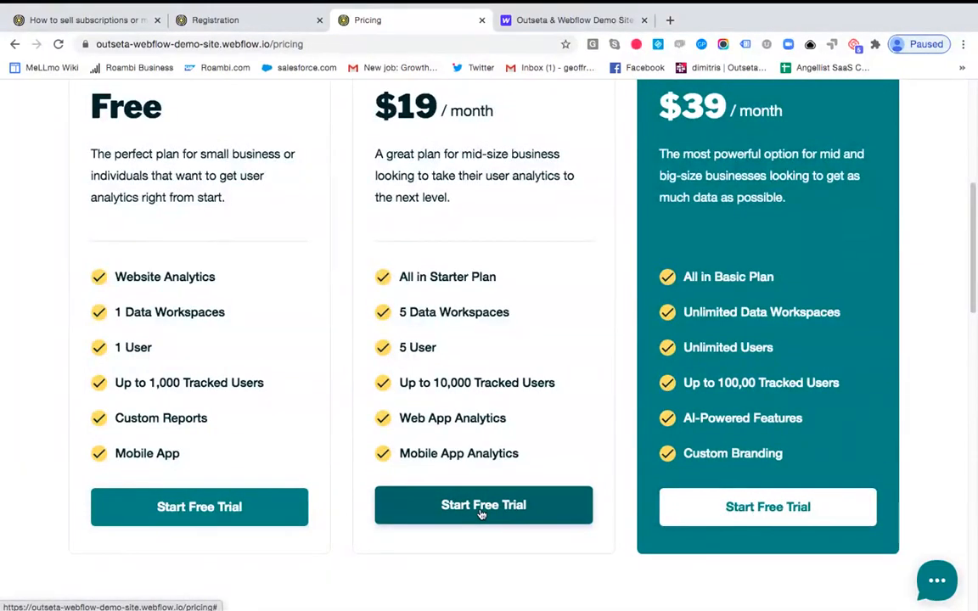
pyautogui.click(482, 506)
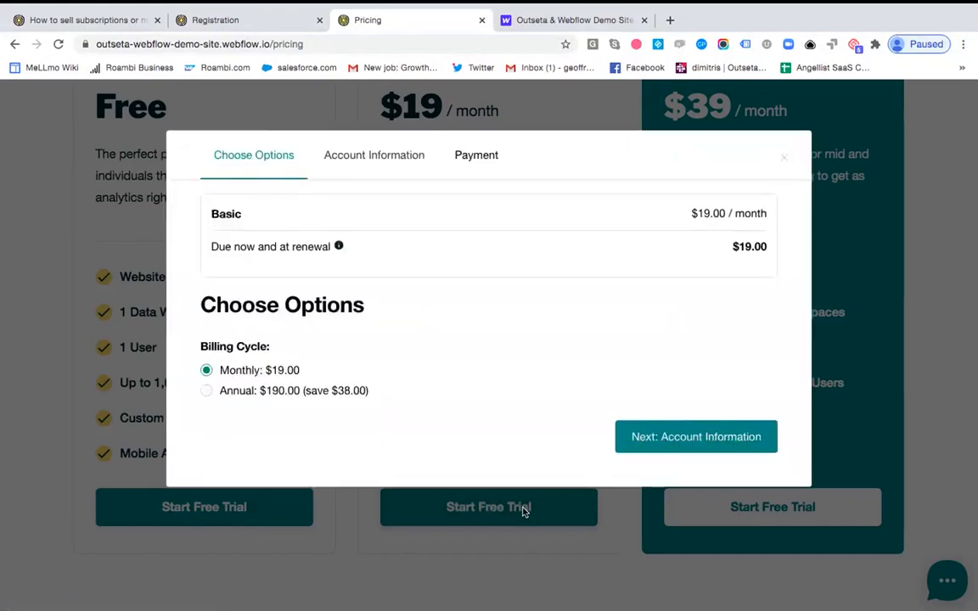